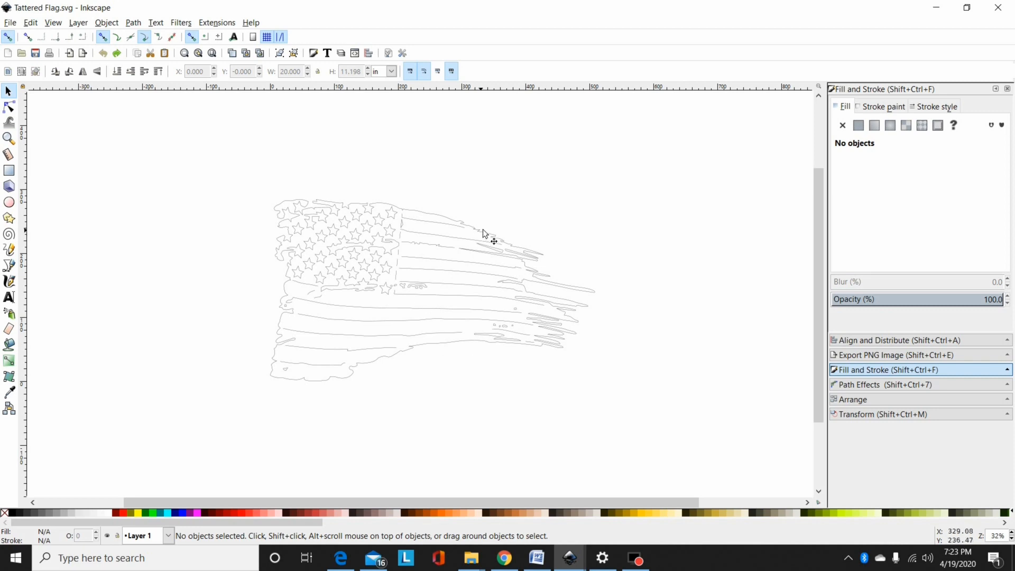
{"action": "mouse_move", "coordinate": [497, 261]}
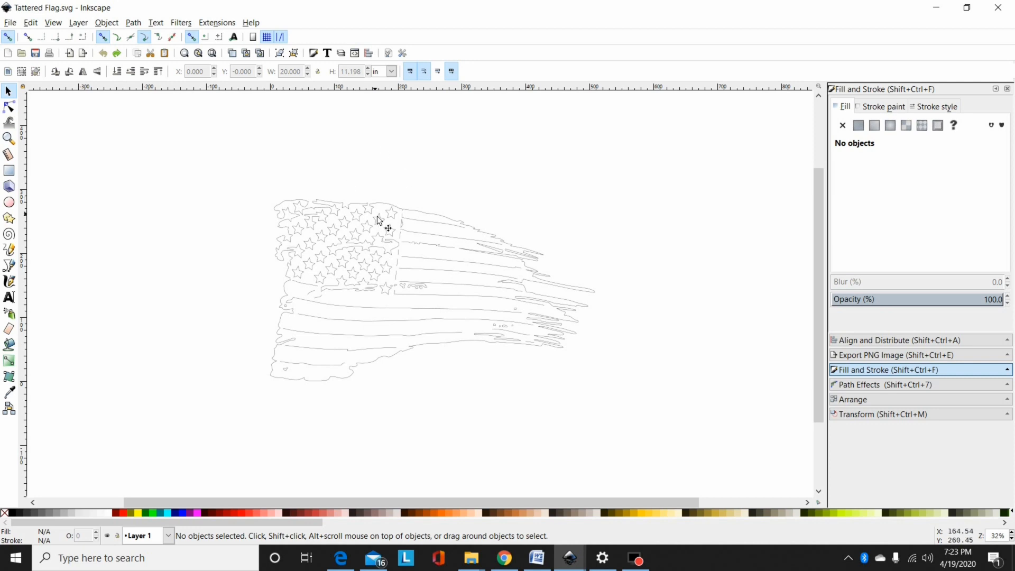
Step: Break the single 895-node flag outline apart into separate star and stripe paths, then deselect
{"action": "left_click", "coordinate": [379, 220]}
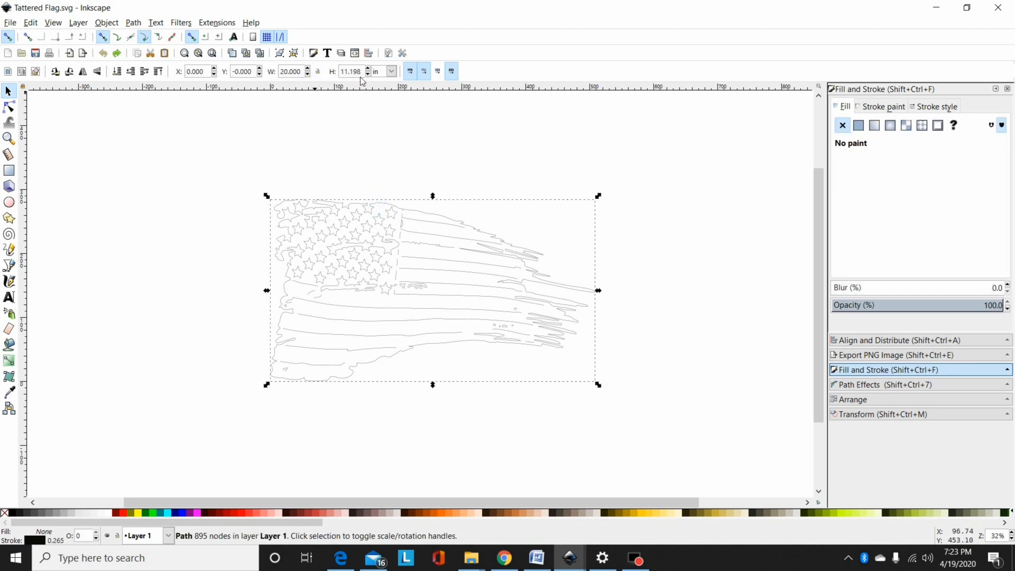
{"action": "mouse_move", "coordinate": [505, 292]}
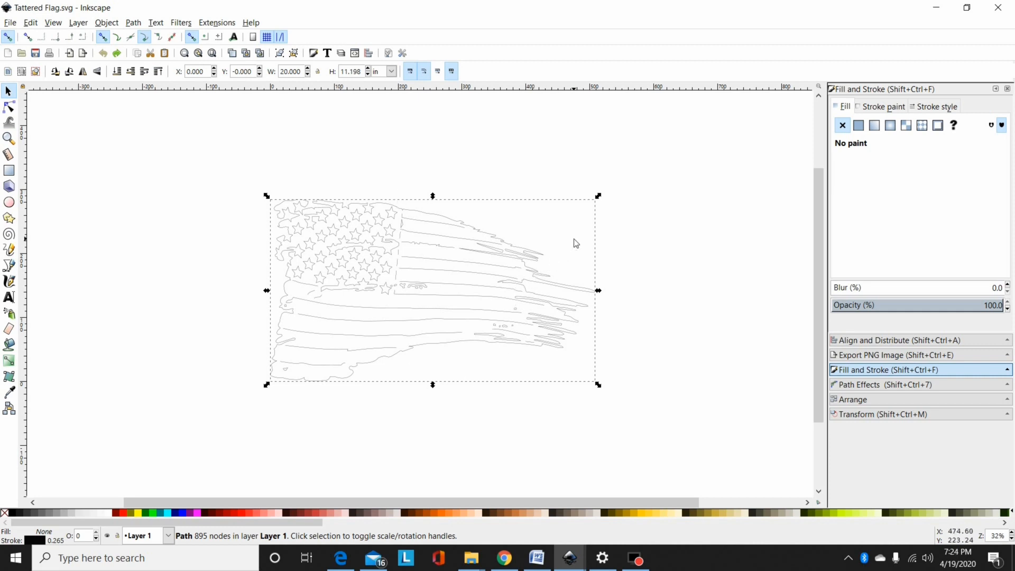
{"action": "mouse_move", "coordinate": [617, 231]}
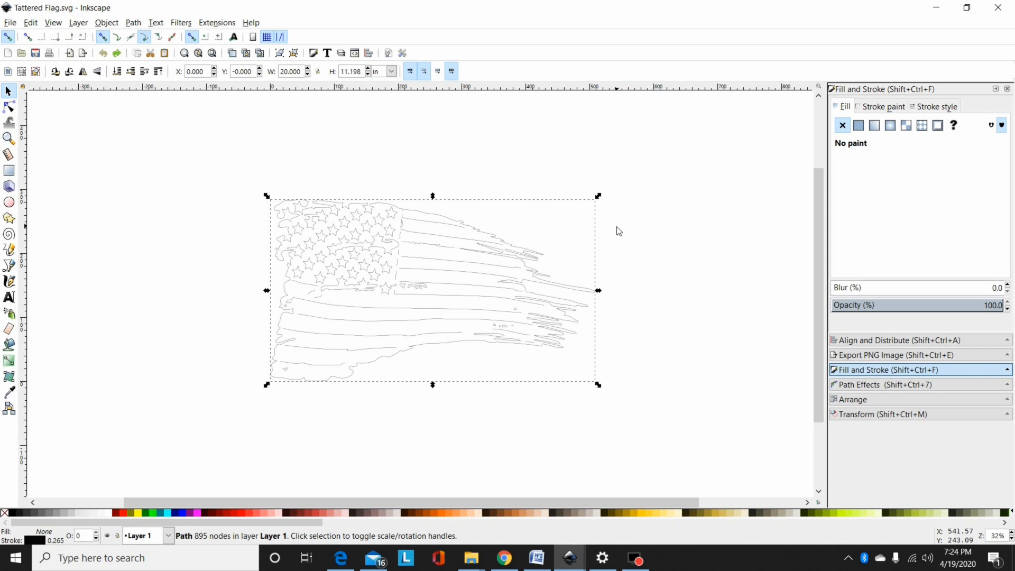
{"action": "mouse_move", "coordinate": [597, 149]}
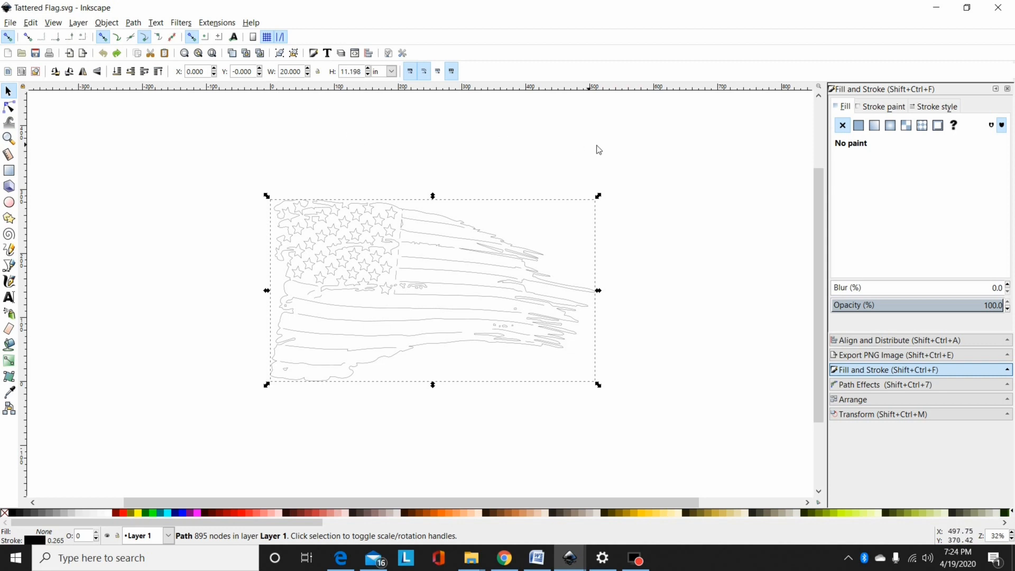
{"action": "left_click", "coordinate": [543, 279]}
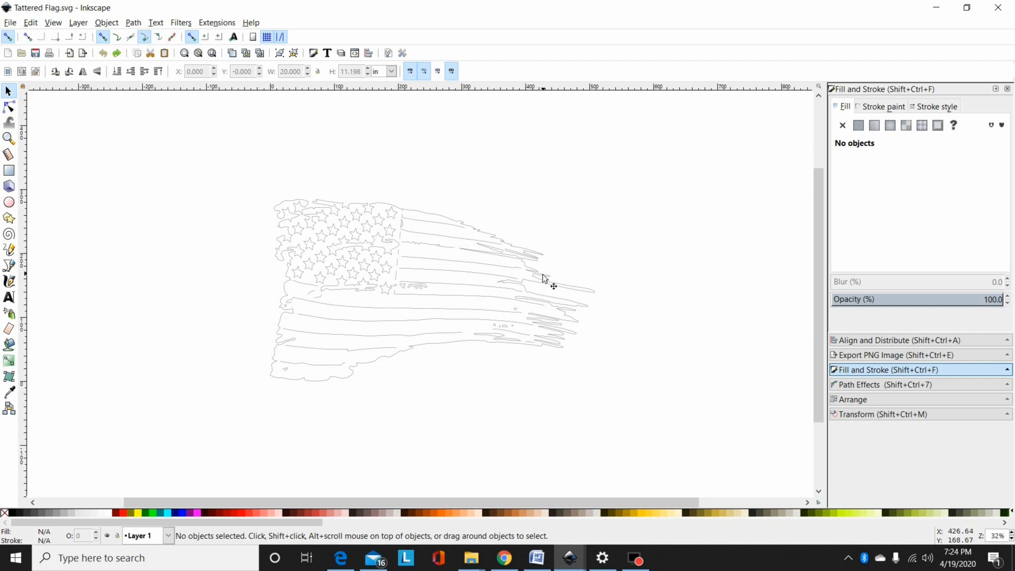
{"action": "left_click", "coordinate": [543, 278]}
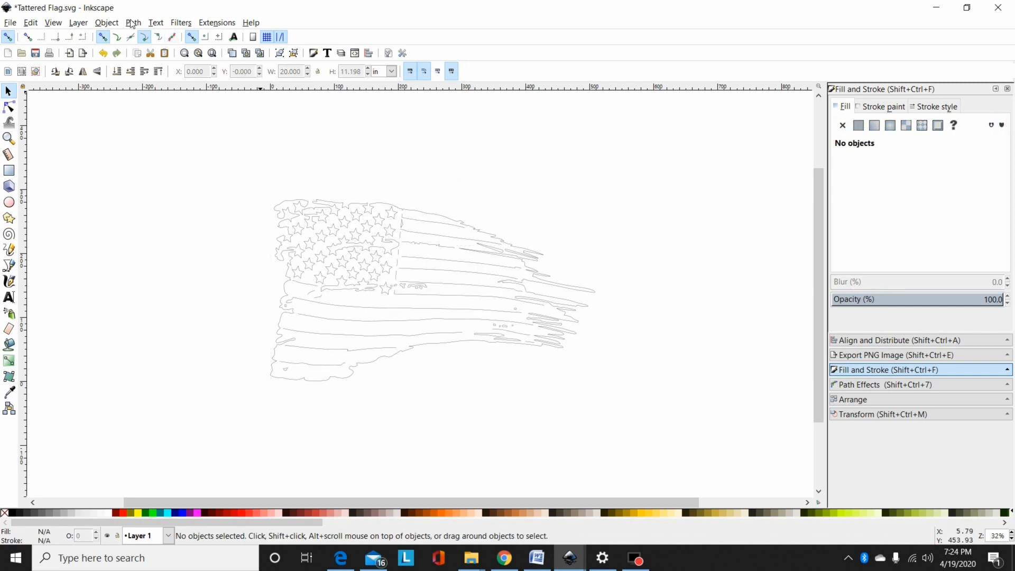
Step: Shift-select the inner stripe fragments one by one until all 21 stripe paths are selected
{"action": "left_click", "coordinate": [133, 23]}
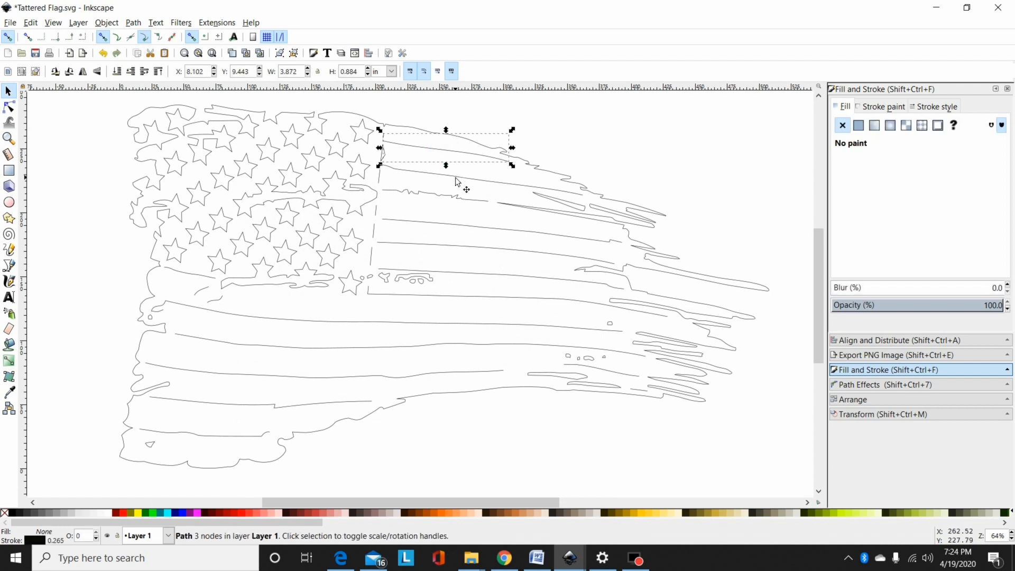
{"action": "left_click", "coordinate": [380, 180]}
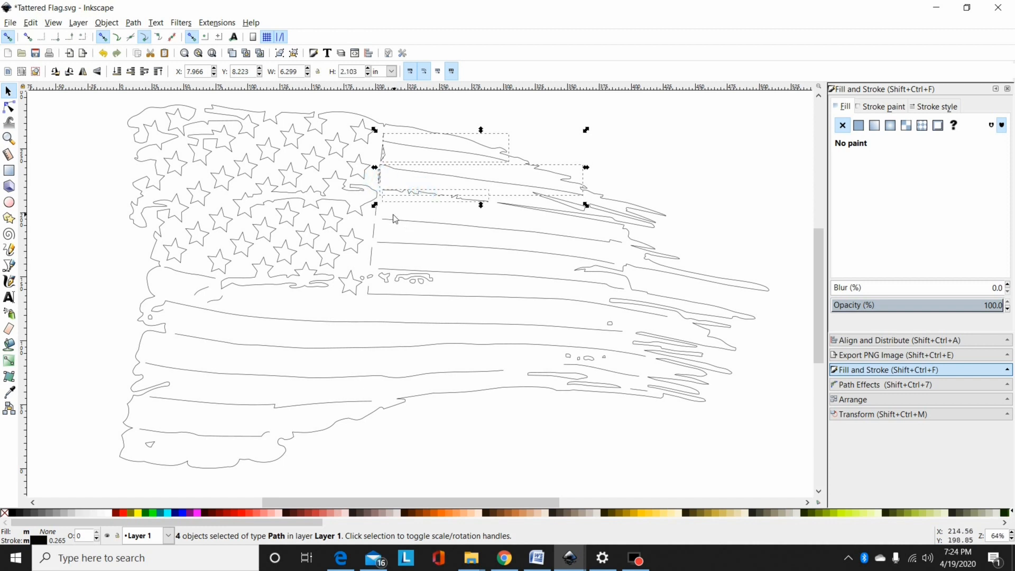
{"action": "left_click", "coordinate": [453, 227]}
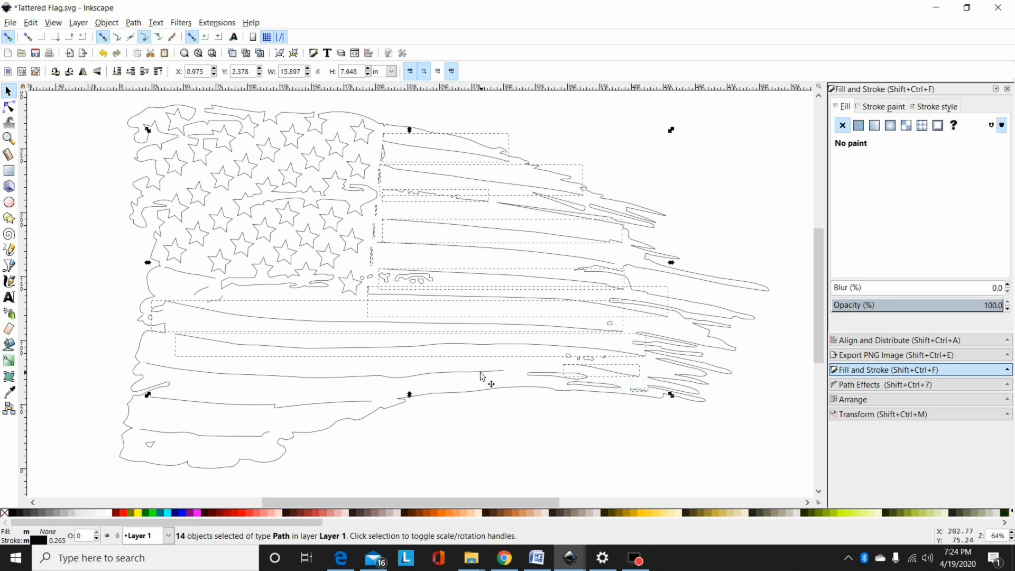
{"action": "left_click", "coordinate": [354, 402]}
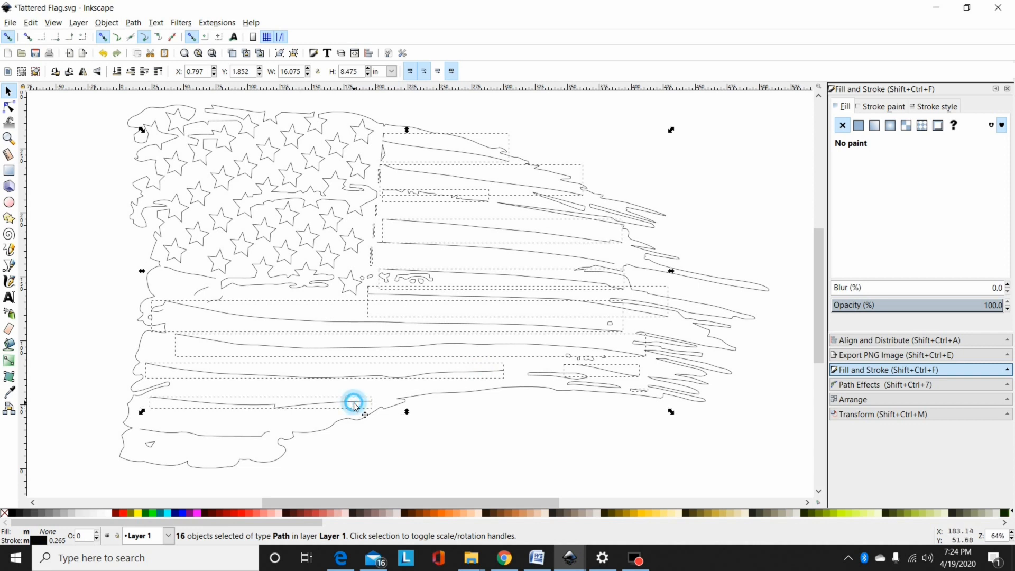
{"action": "left_click", "coordinate": [354, 400]}
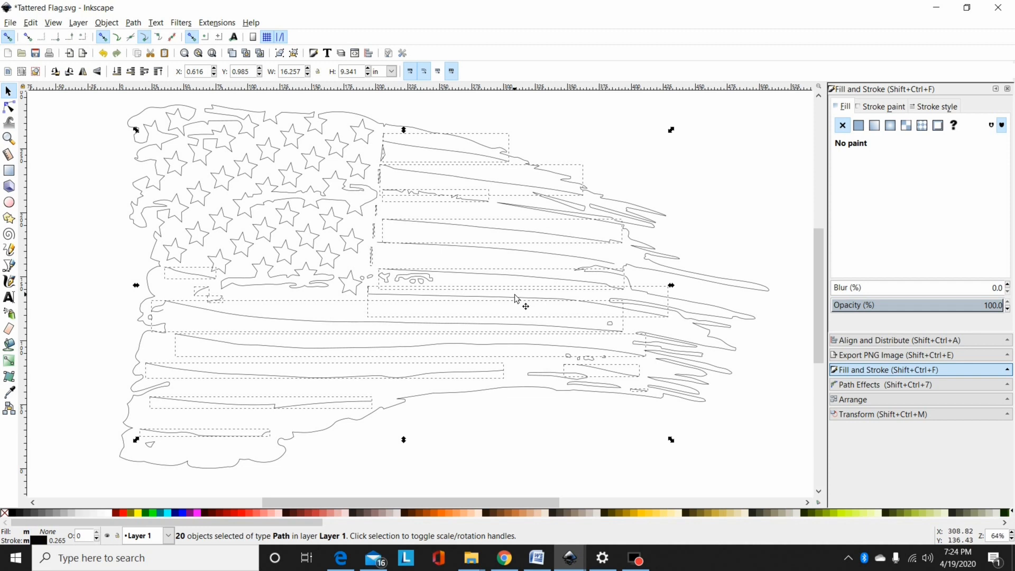
{"action": "left_click", "coordinate": [557, 258]}
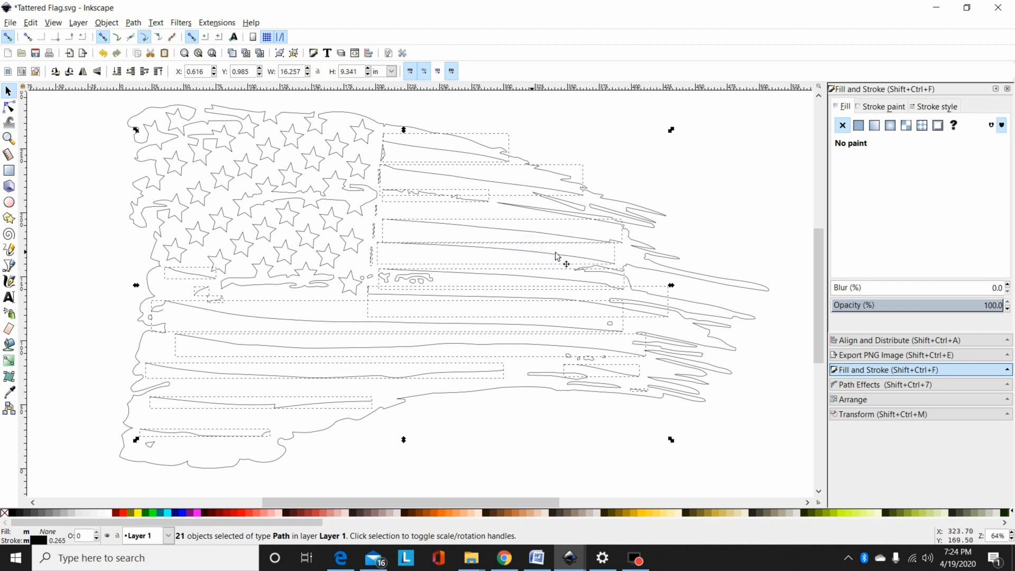
{"action": "mouse_move", "coordinate": [730, 201]}
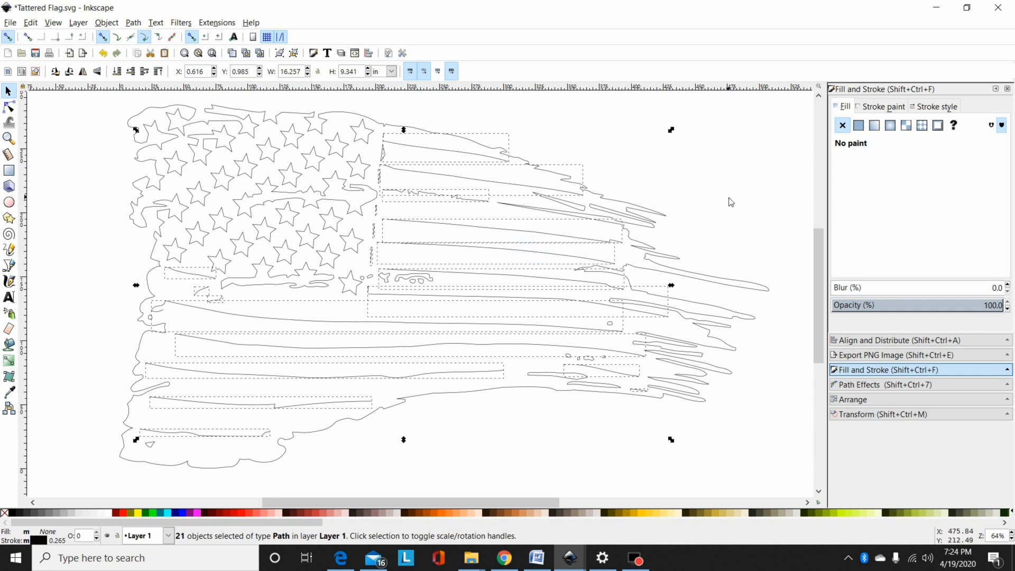
{"action": "mouse_move", "coordinate": [816, 323]}
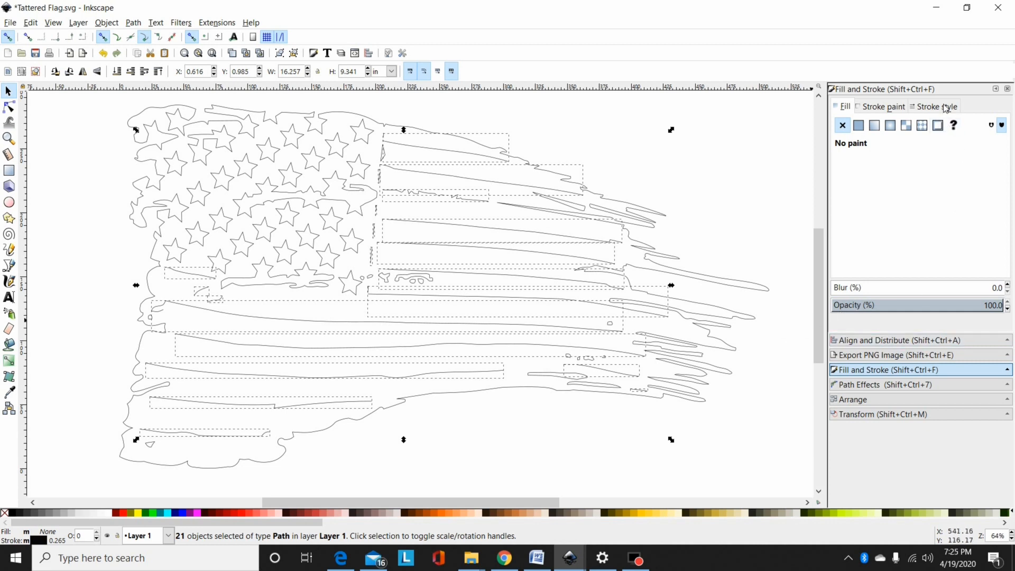
Step: Give the selected stripe pieces a stroke width of 0.043 in
{"action": "left_click", "coordinate": [936, 105]}
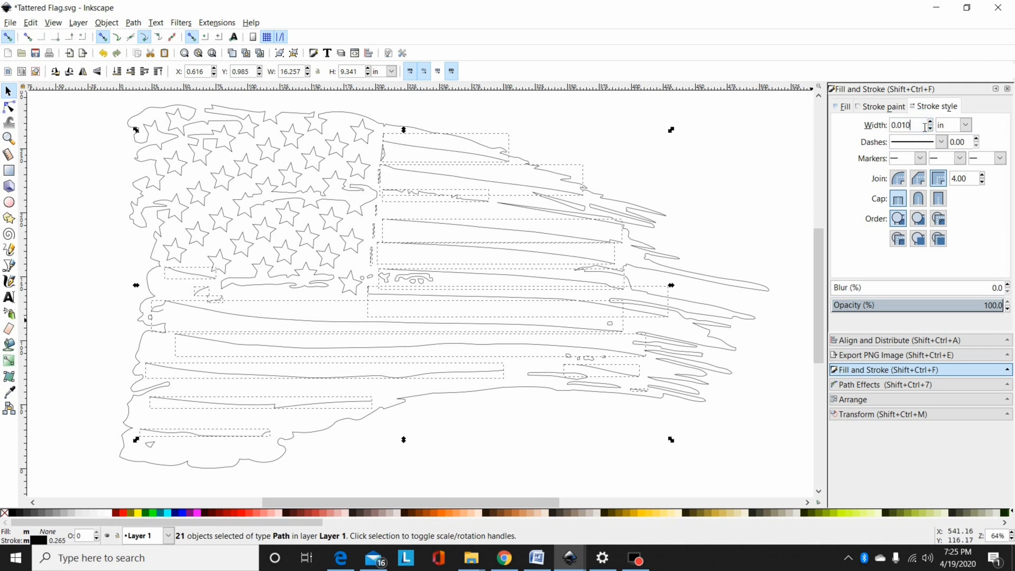
{"action": "key", "text": "BackSpace"}
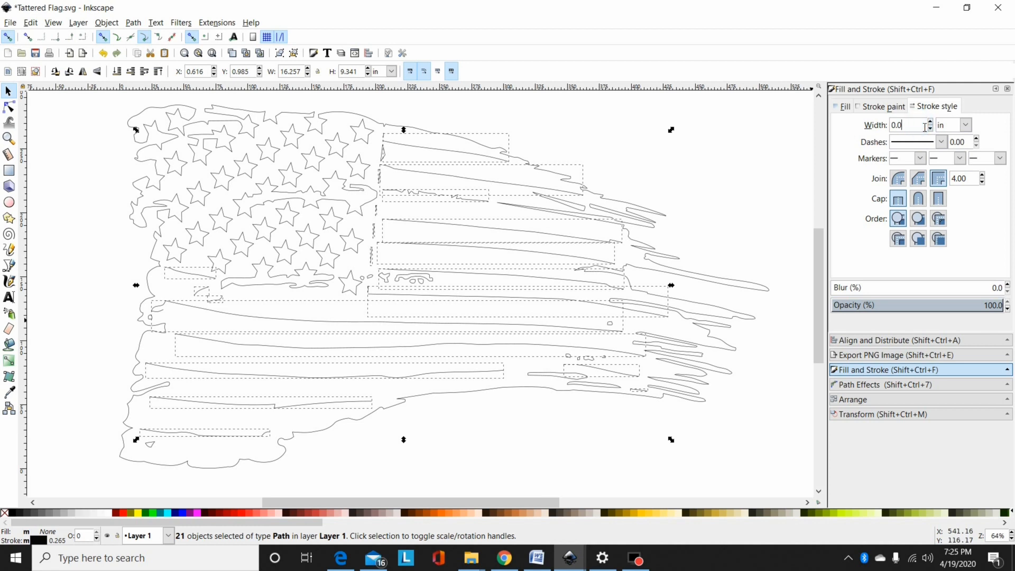
{"action": "type", "text": "0.043"}
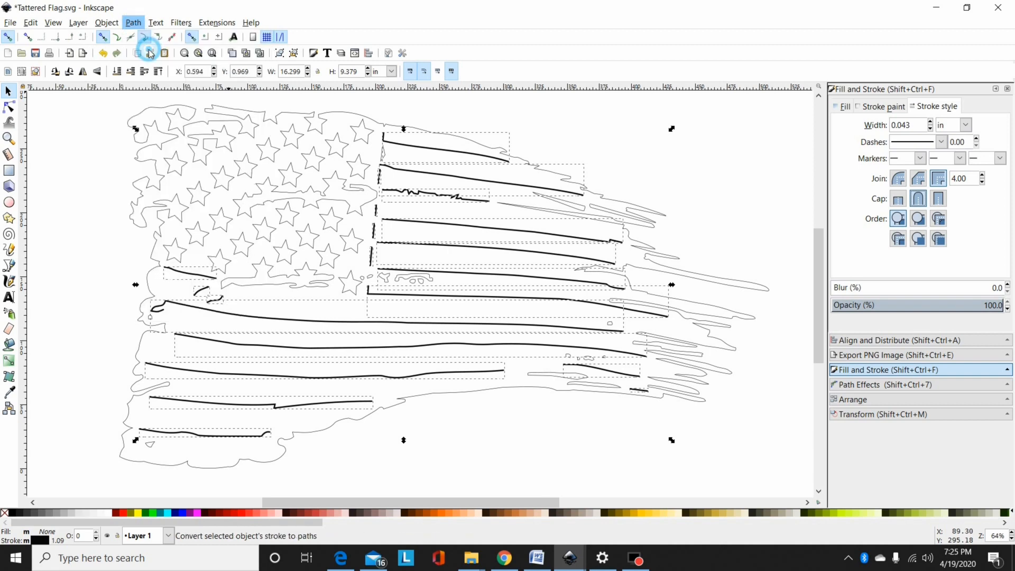
Step: Convert the thick strokes to paths, combine the stripe pieces, and union stars and stripes into one shape
{"action": "left_click", "coordinate": [149, 53]}
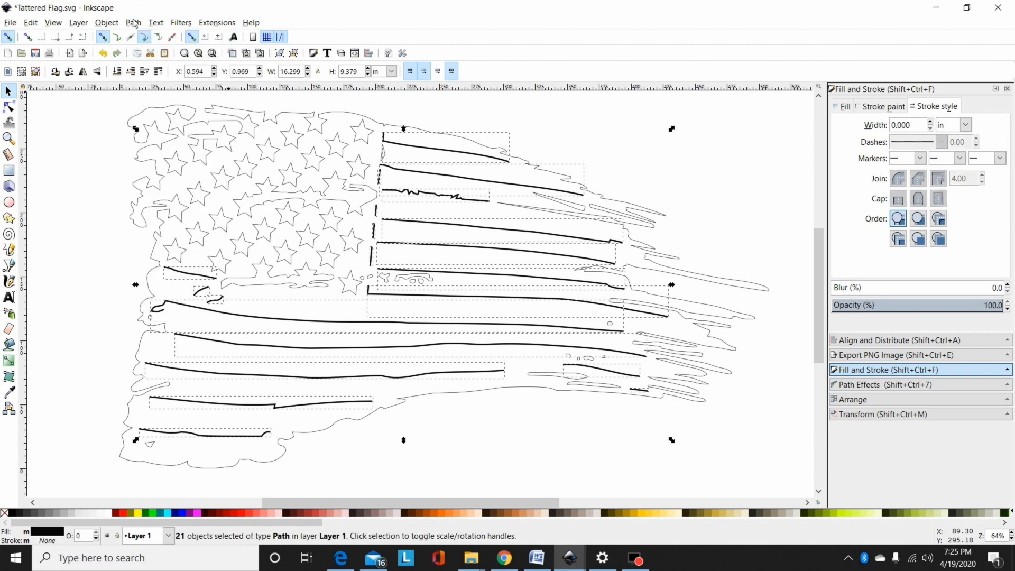
{"action": "left_click", "coordinate": [133, 23]}
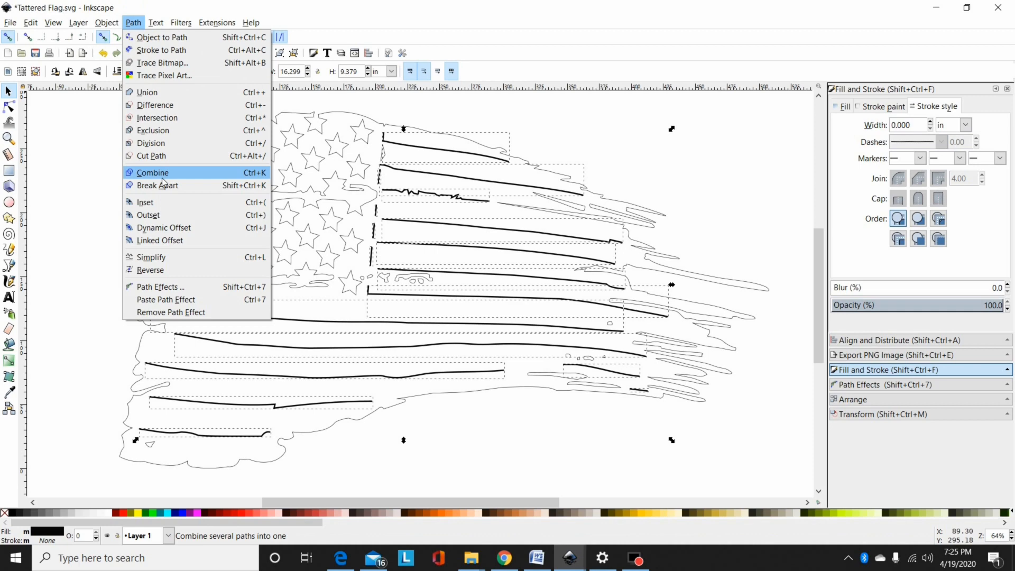
{"action": "left_click", "coordinate": [153, 173]}
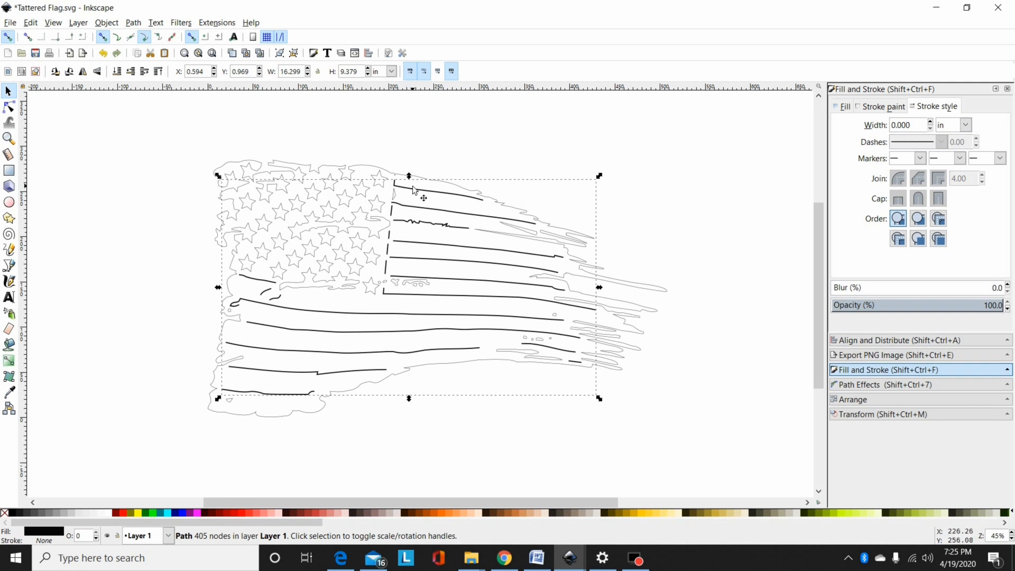
{"action": "mouse_move", "coordinate": [470, 209]}
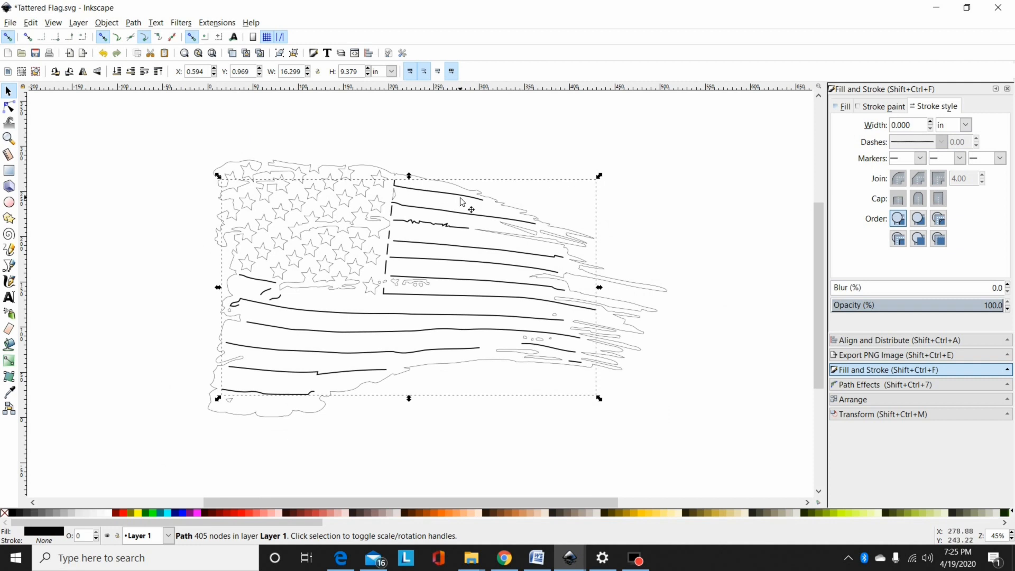
{"action": "mouse_move", "coordinate": [627, 149]}
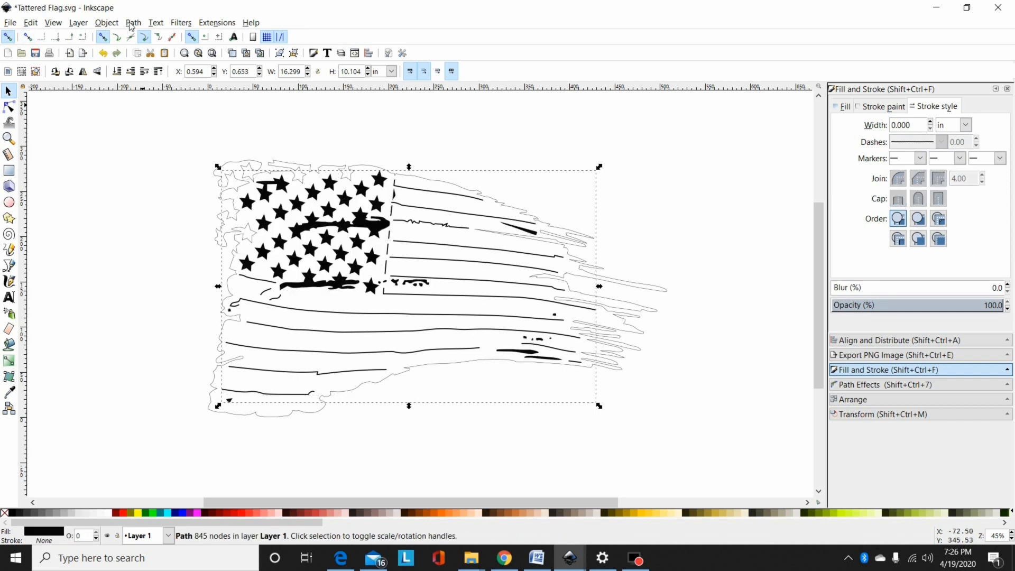
{"action": "left_click", "coordinate": [134, 23]}
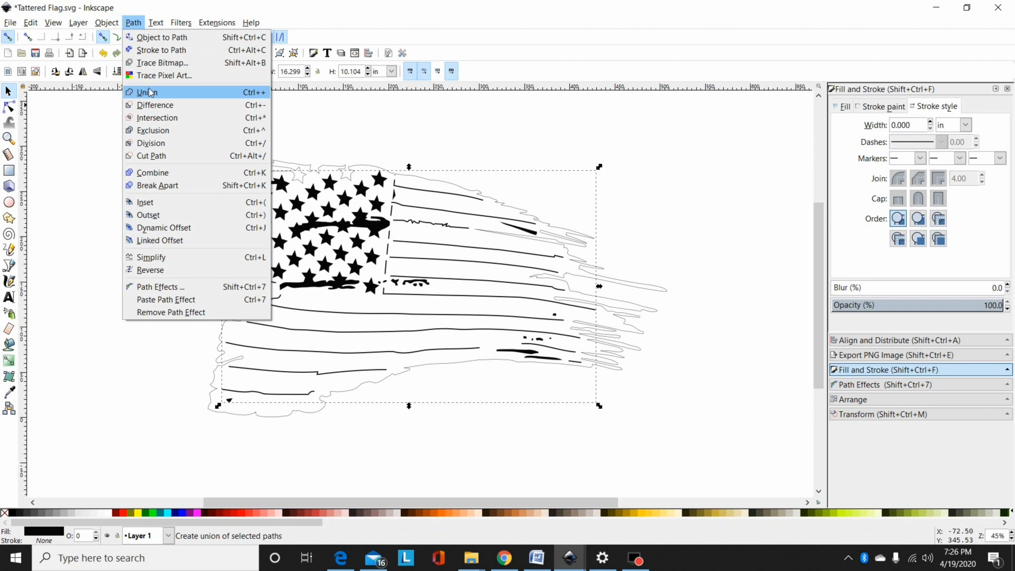
{"action": "left_click", "coordinate": [148, 92]}
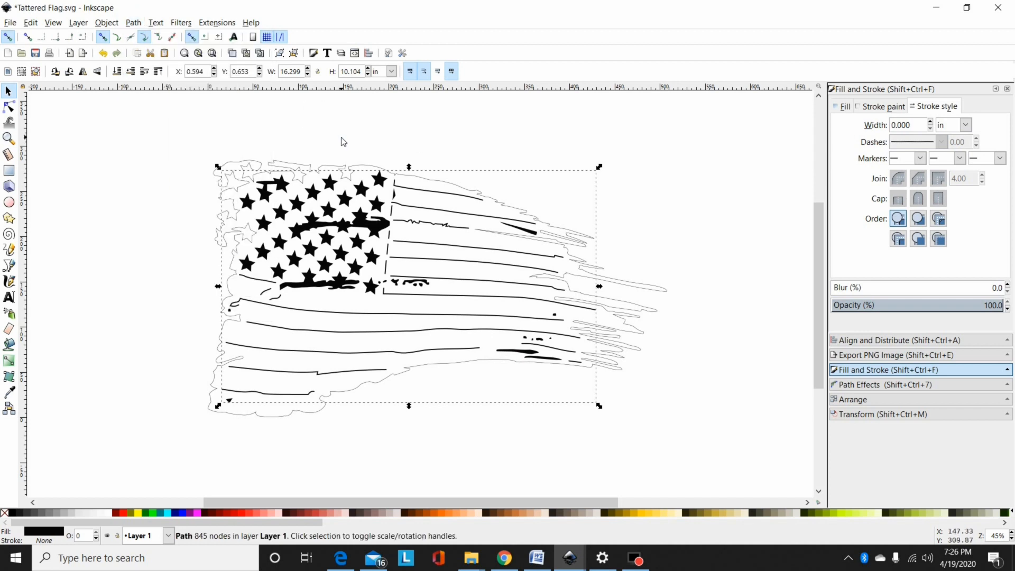
{"action": "mouse_move", "coordinate": [343, 229]}
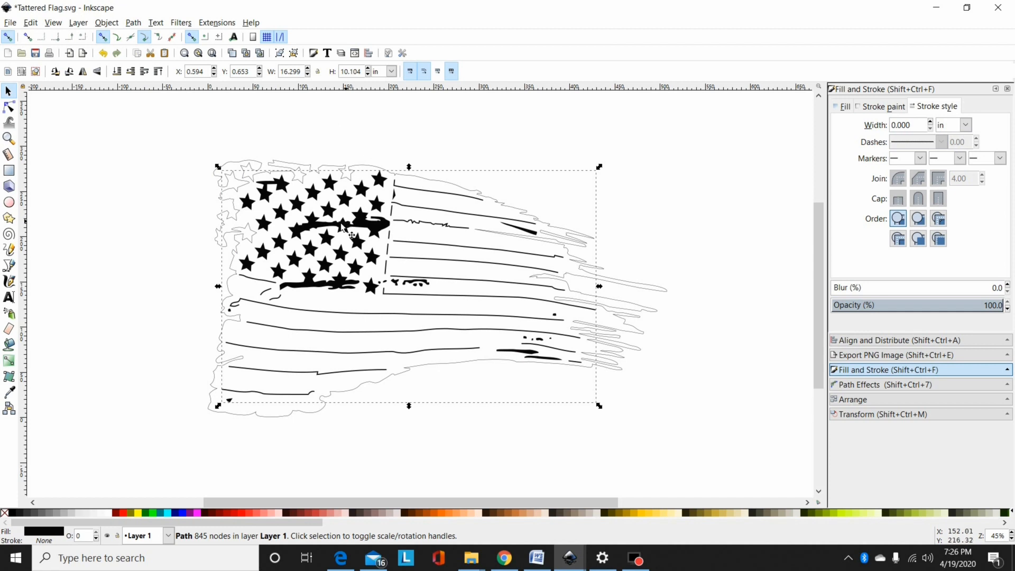
{"action": "mouse_move", "coordinate": [288, 172]}
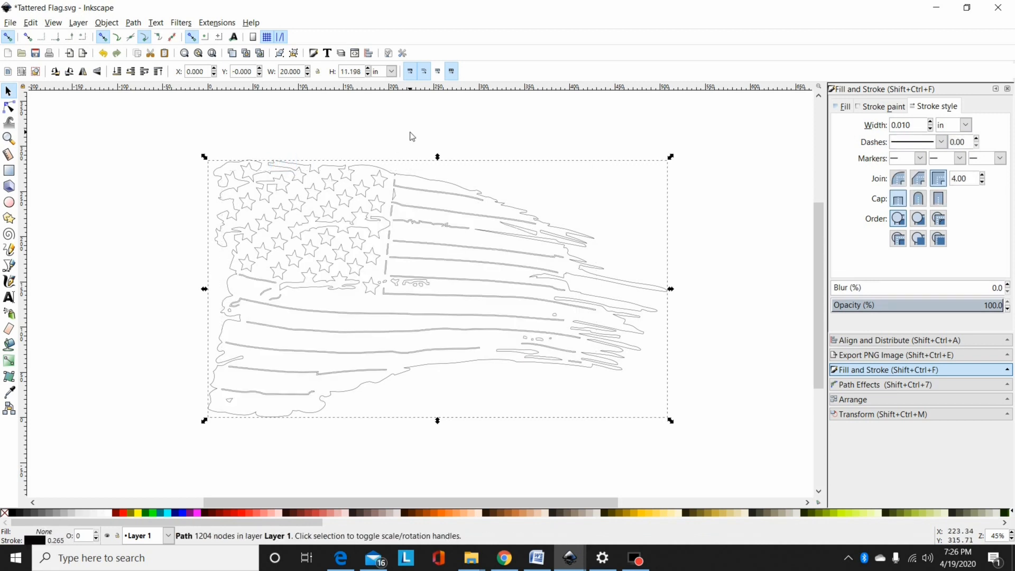
Step: Fill the united tattered flag with flat black, then deselect it
{"action": "left_click", "coordinate": [133, 22]}
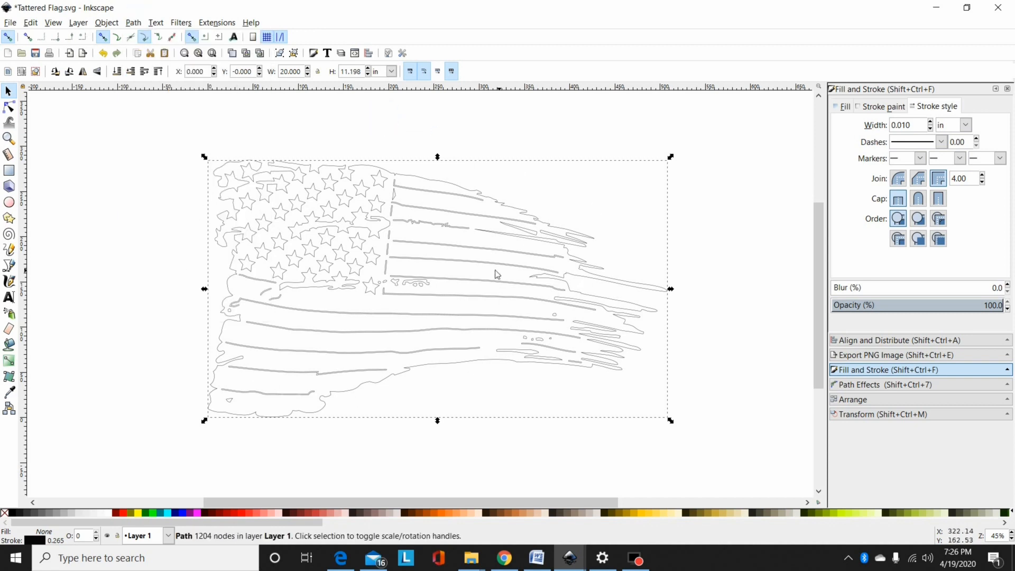
{"action": "mouse_move", "coordinate": [266, 353]}
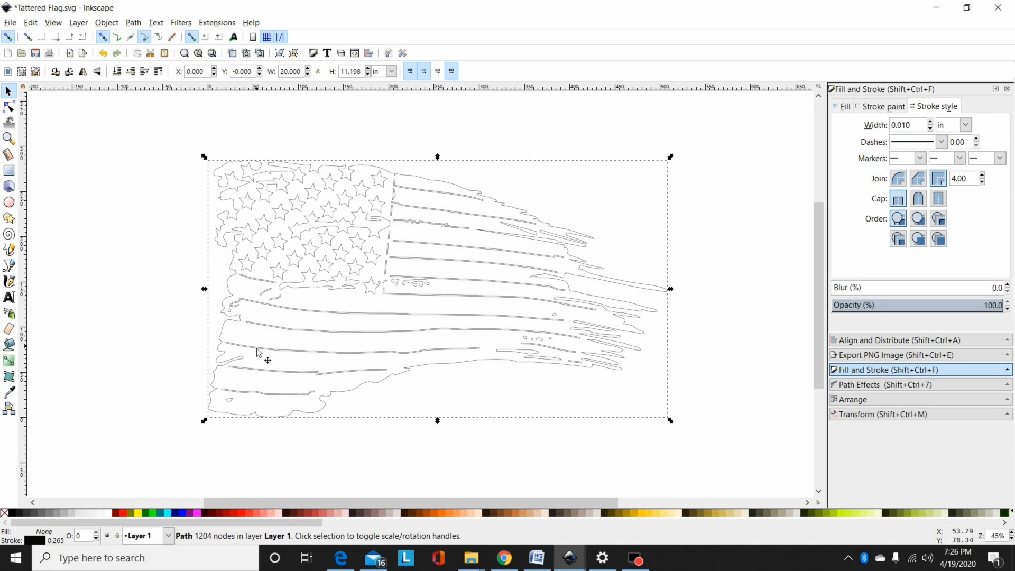
{"action": "mouse_move", "coordinate": [498, 343]}
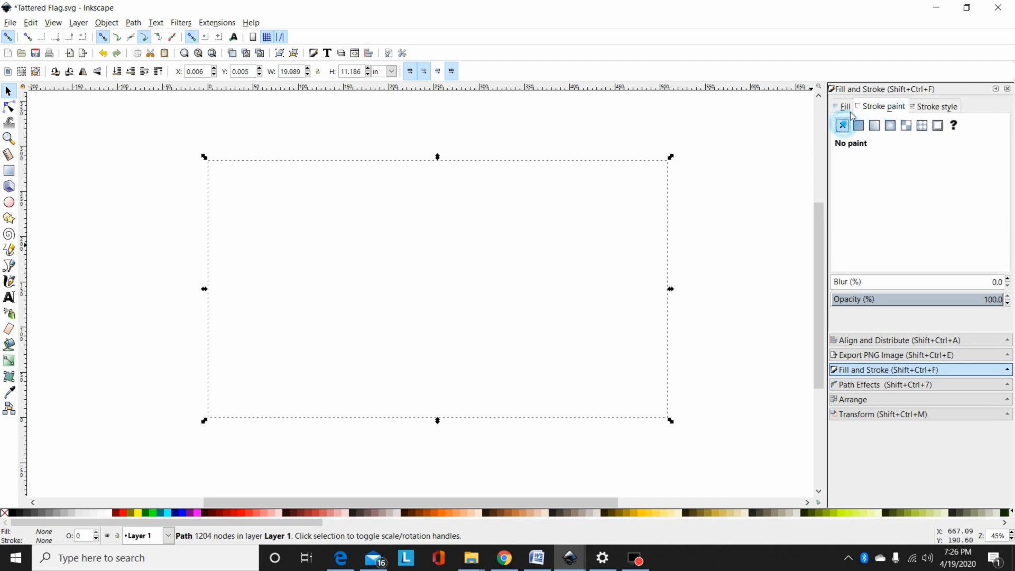
{"action": "left_click", "coordinate": [858, 125]}
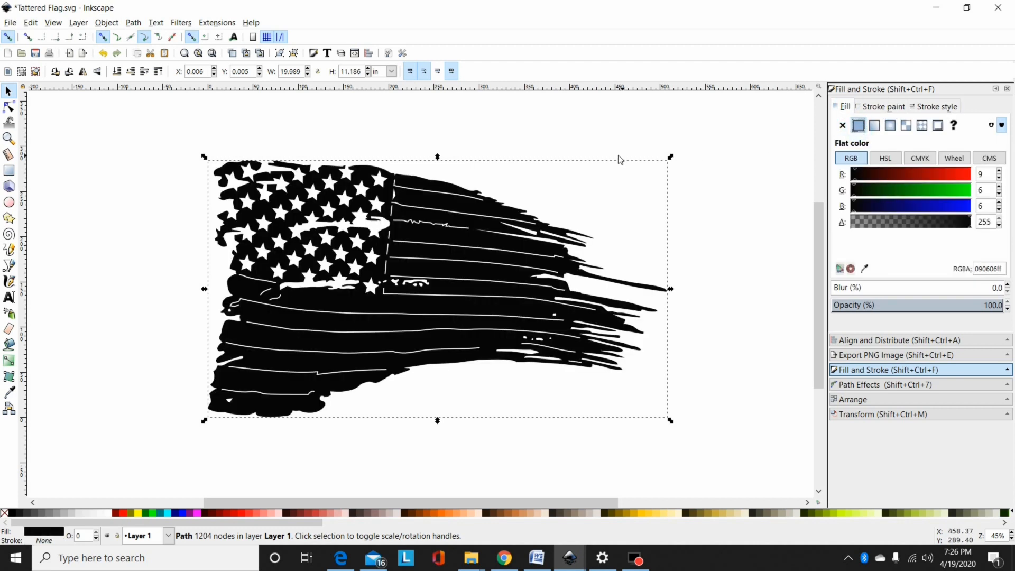
{"action": "left_click", "coordinate": [437, 466]}
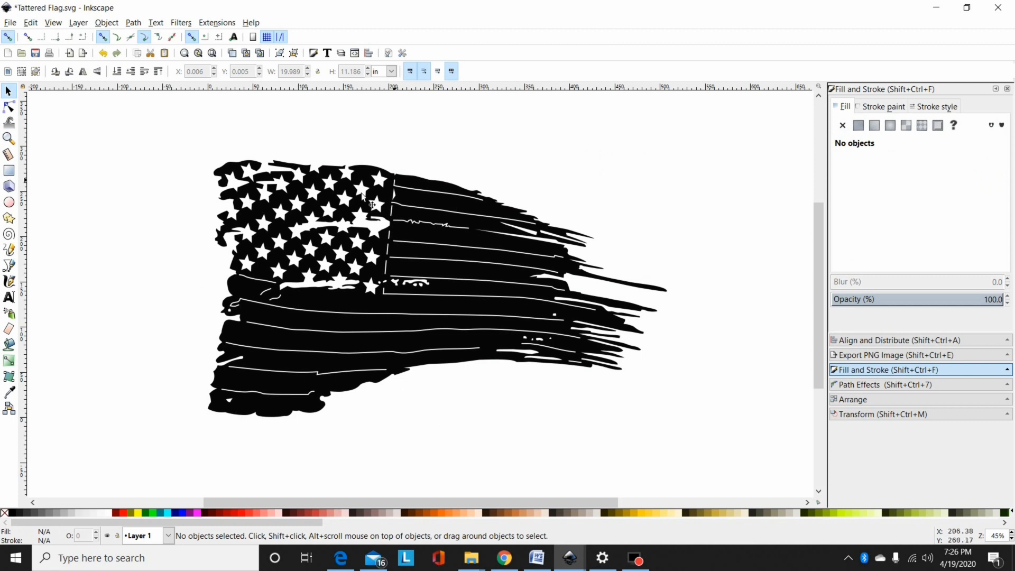
{"action": "mouse_move", "coordinate": [9, 19]}
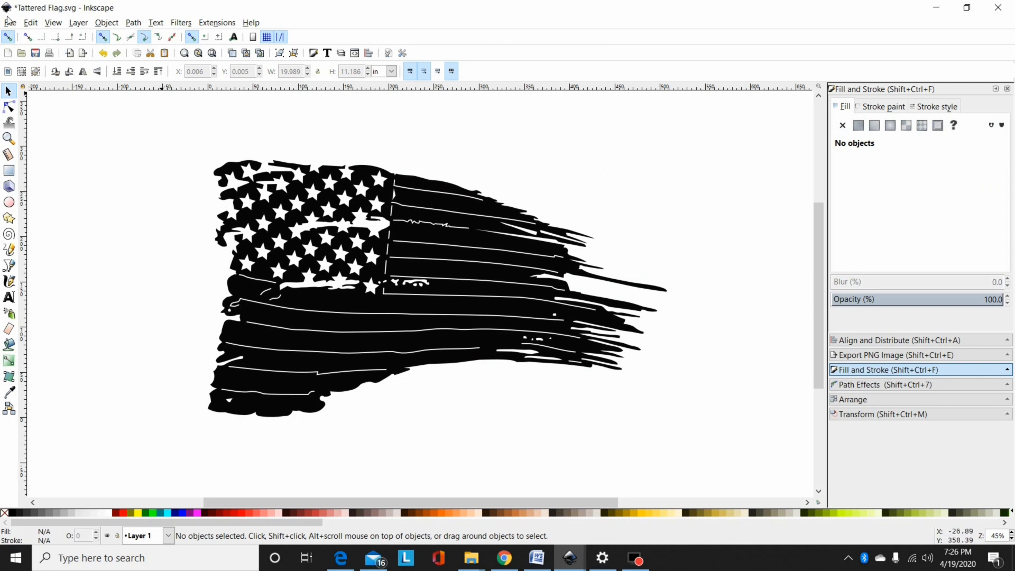
Step: Import the scratched-metal-texture image with default bitmap settings
{"action": "left_click", "coordinate": [10, 22]}
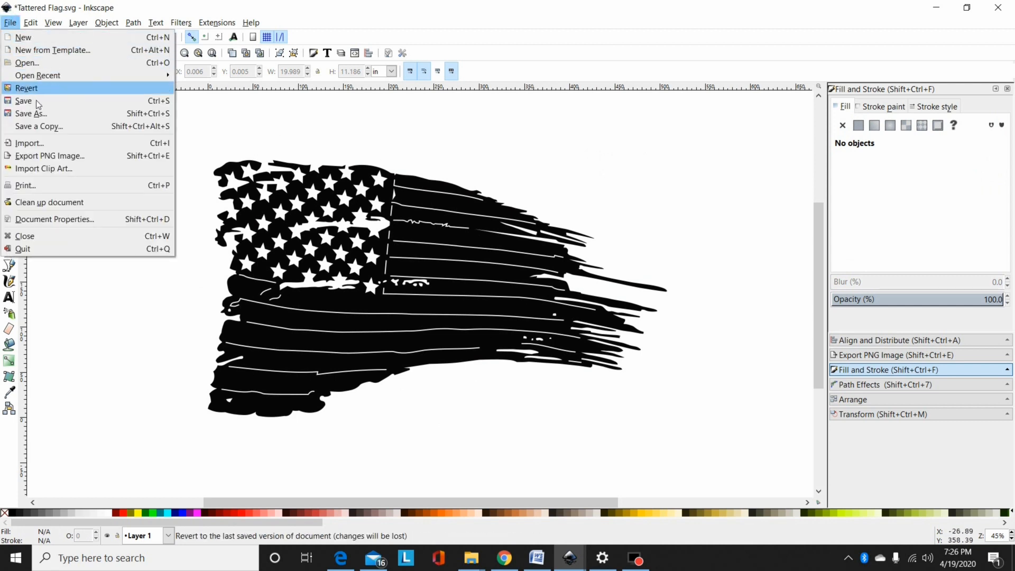
{"action": "left_click", "coordinate": [29, 142]}
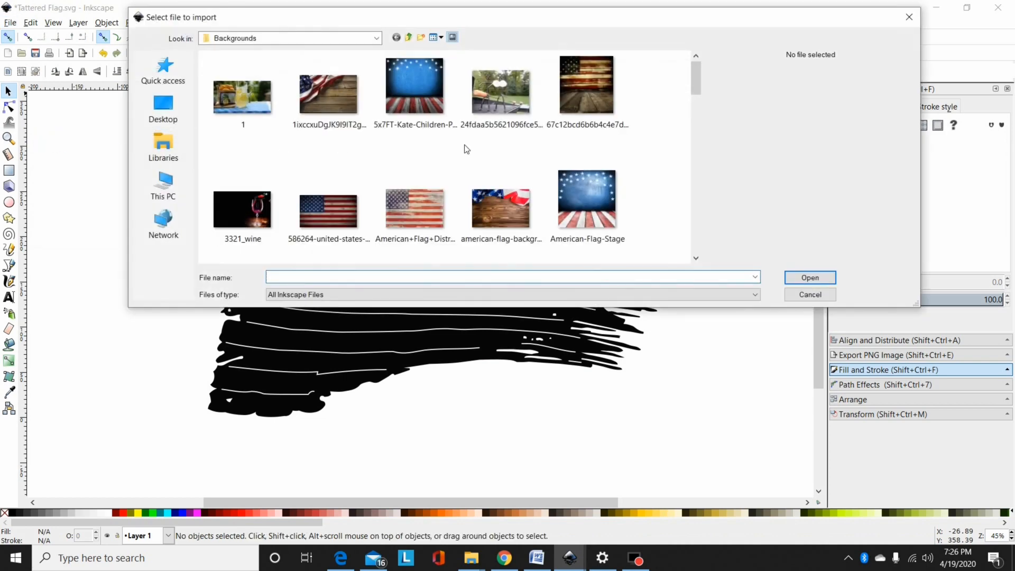
{"action": "scroll", "scroll_direction": "down", "scroll_amount": 3}
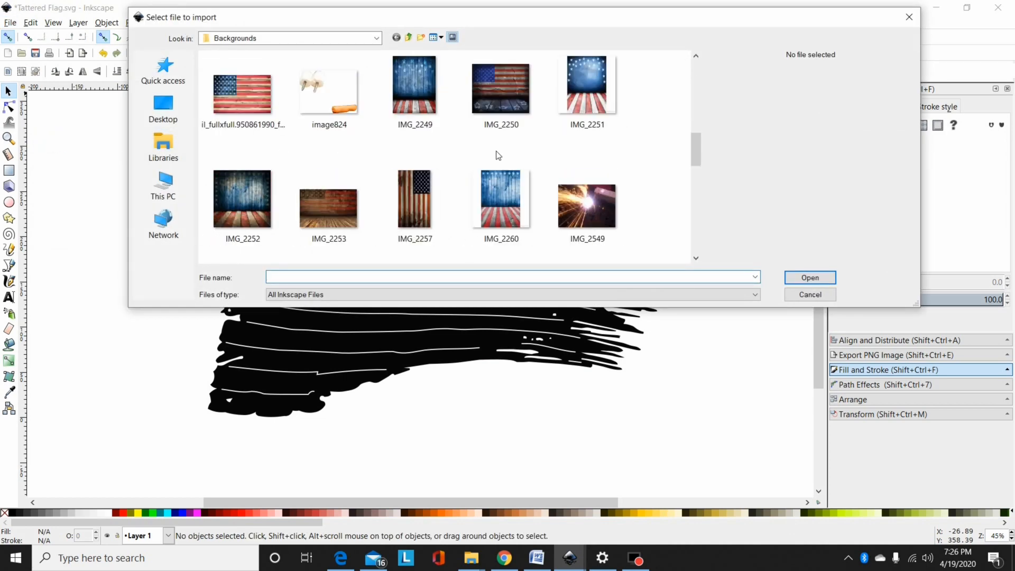
{"action": "scroll", "scroll_direction": "down", "scroll_amount": 3}
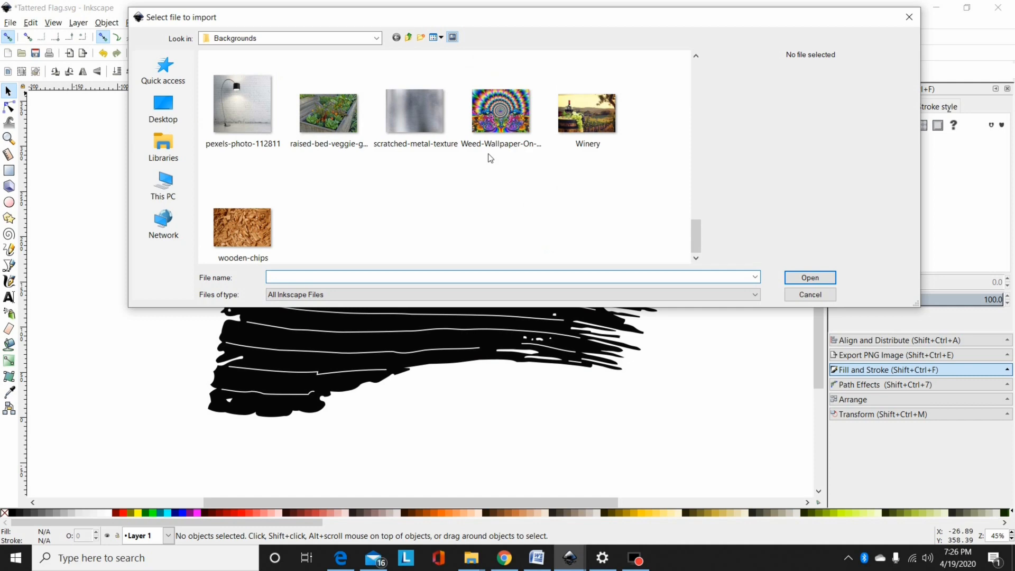
{"action": "left_click", "coordinate": [415, 111]}
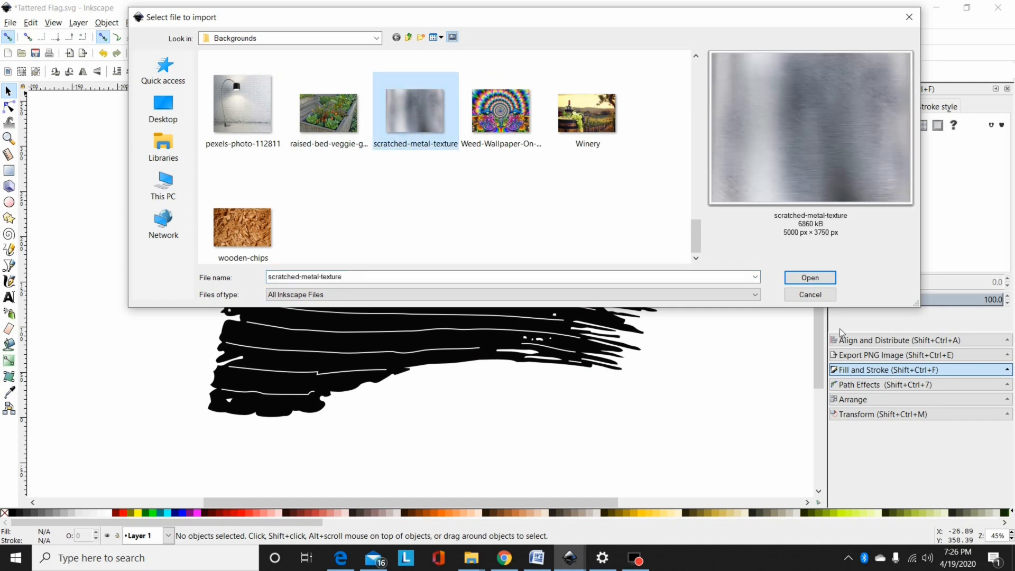
{"action": "left_click", "coordinate": [809, 278]}
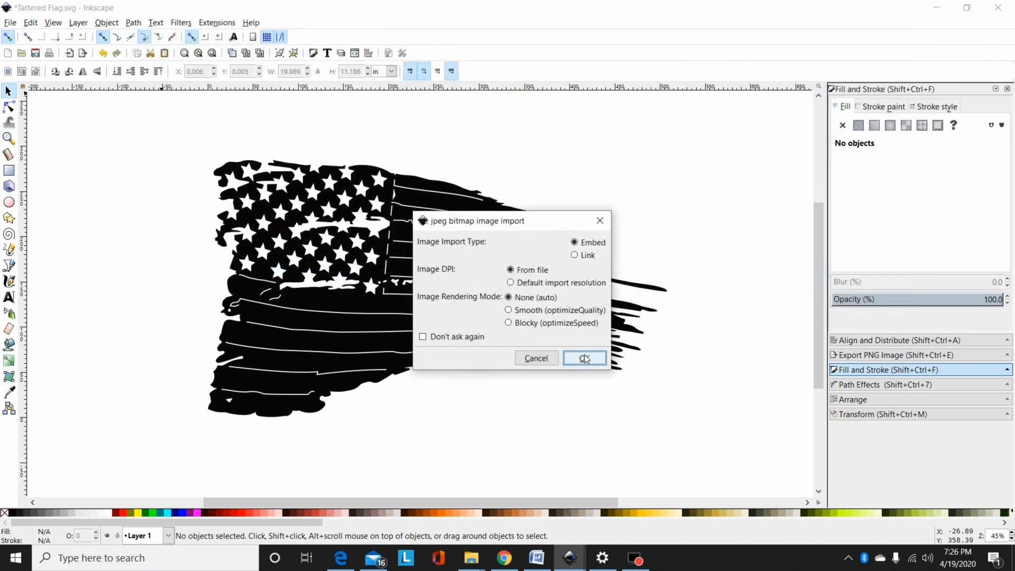
{"action": "left_click", "coordinate": [583, 358]}
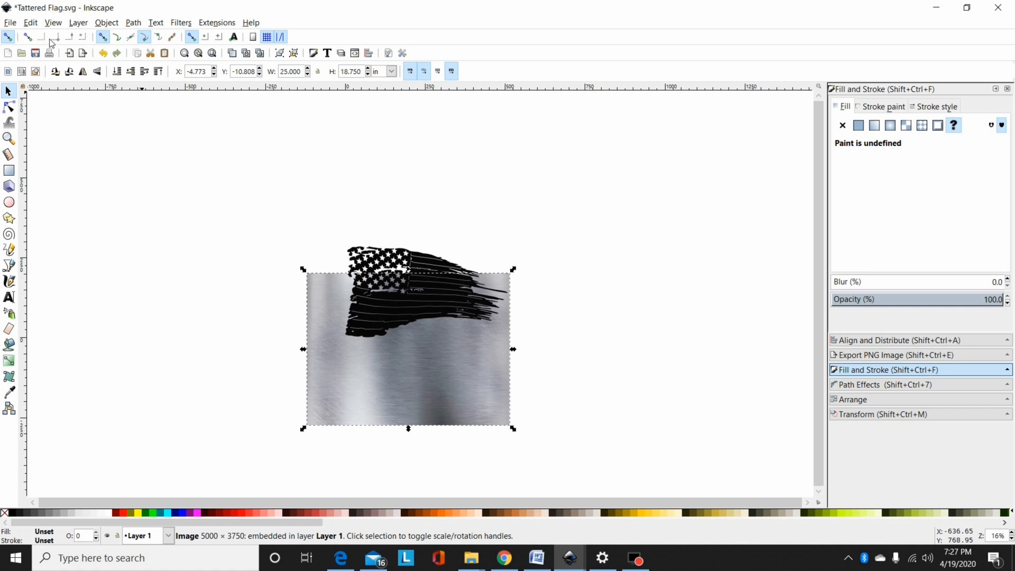
Step: Import the rustic wooden American flag image with default bitmap settings
{"action": "left_click", "coordinate": [10, 22]}
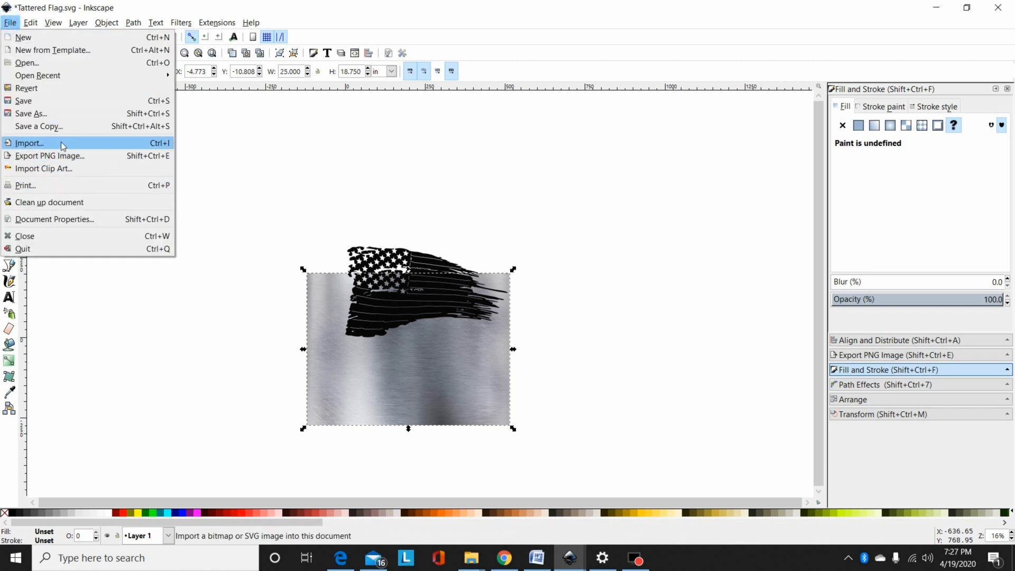
{"action": "left_click", "coordinate": [29, 142]}
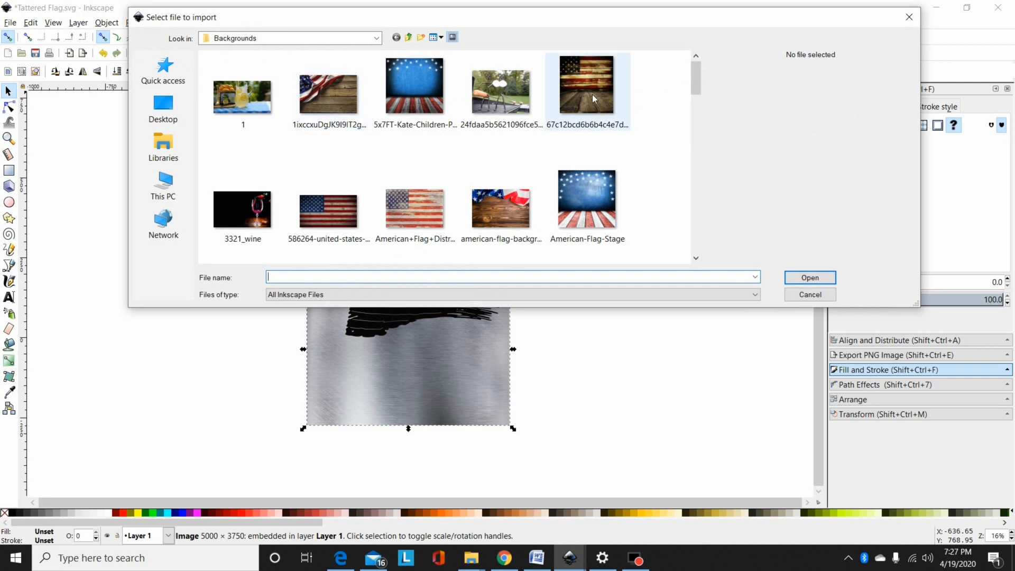
{"action": "left_click", "coordinate": [586, 85]}
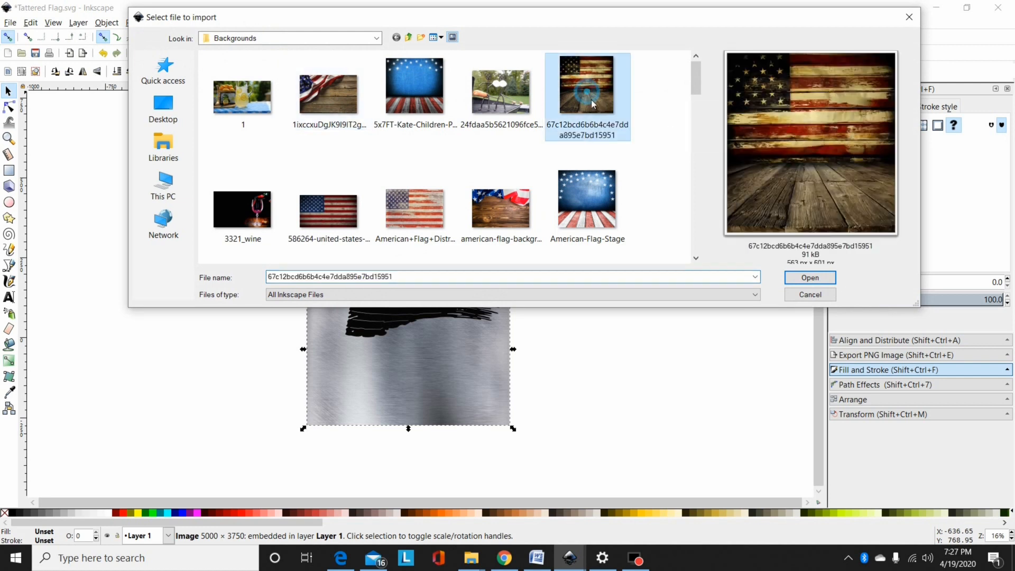
{"action": "mouse_move", "coordinate": [810, 277]}
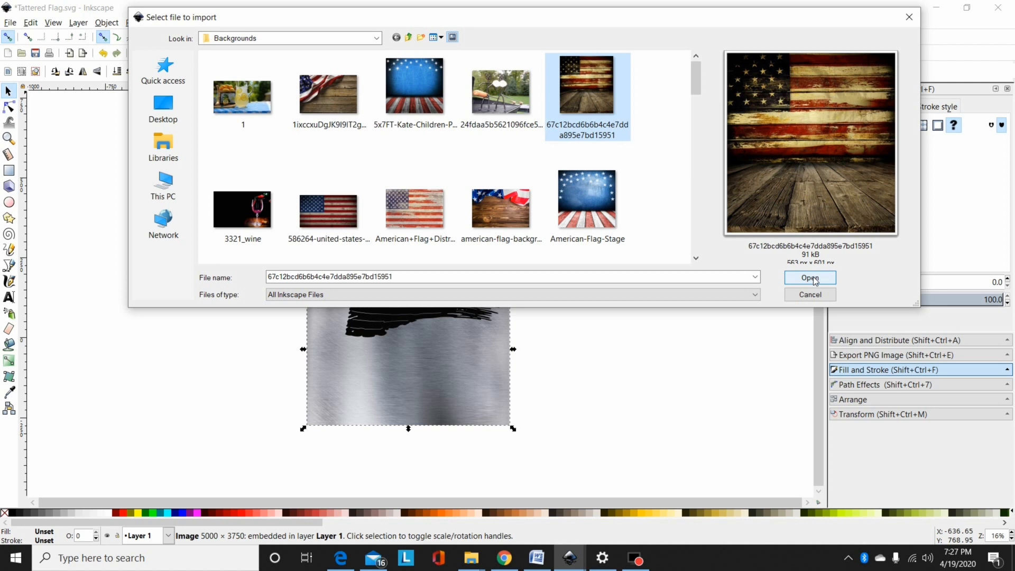
{"action": "mouse_move", "coordinate": [839, 278]}
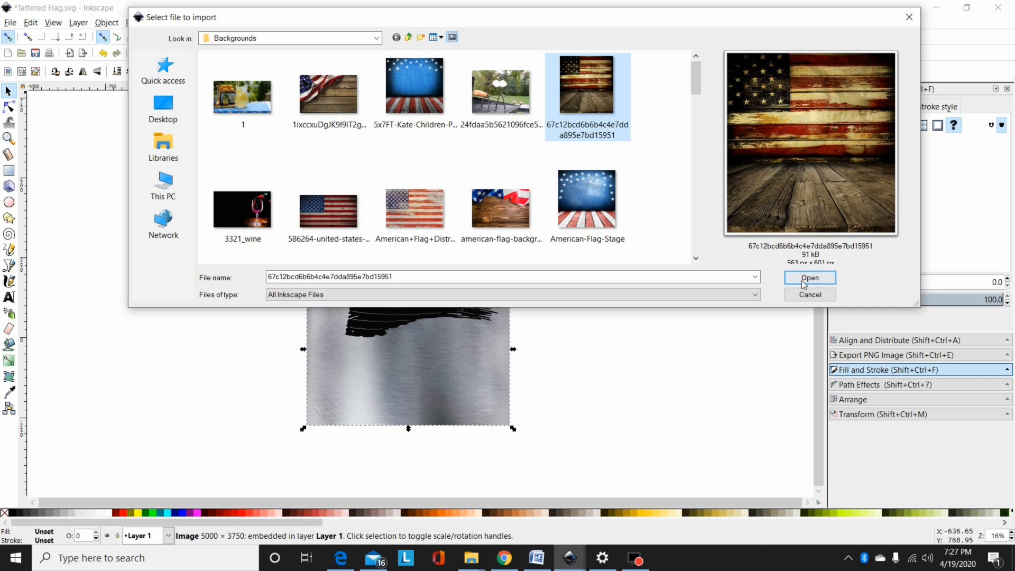
{"action": "left_click", "coordinate": [809, 277]}
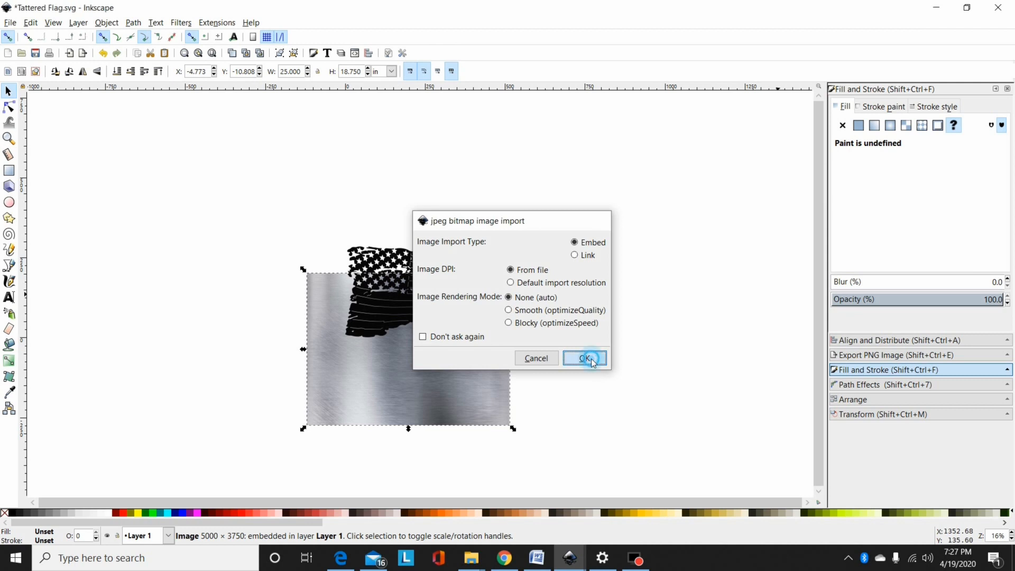
{"action": "left_click", "coordinate": [585, 359]}
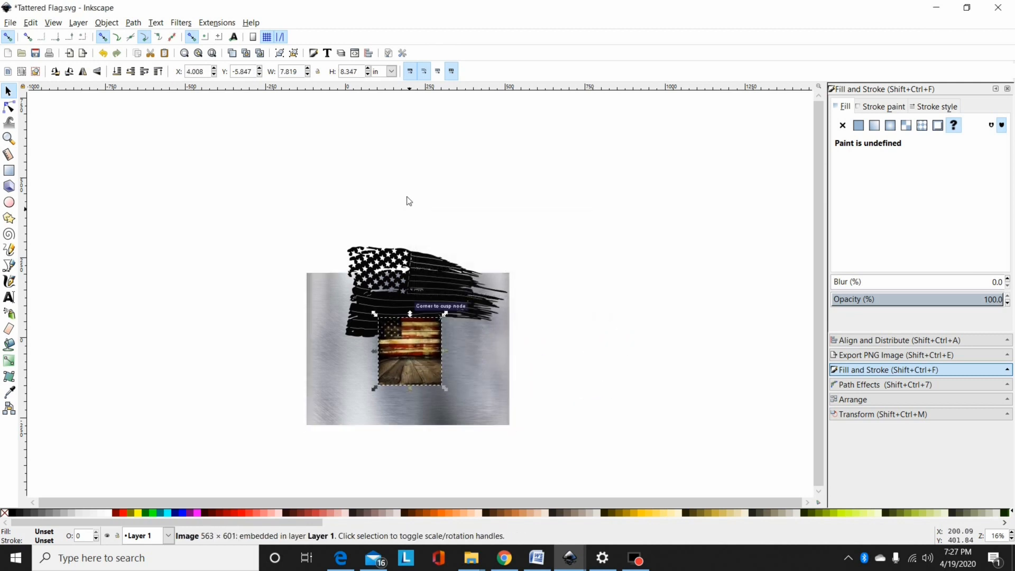
Step: Switch the size units to pixels and move the black flag centrally over the wooden flag image
{"action": "left_click", "coordinate": [390, 71]}
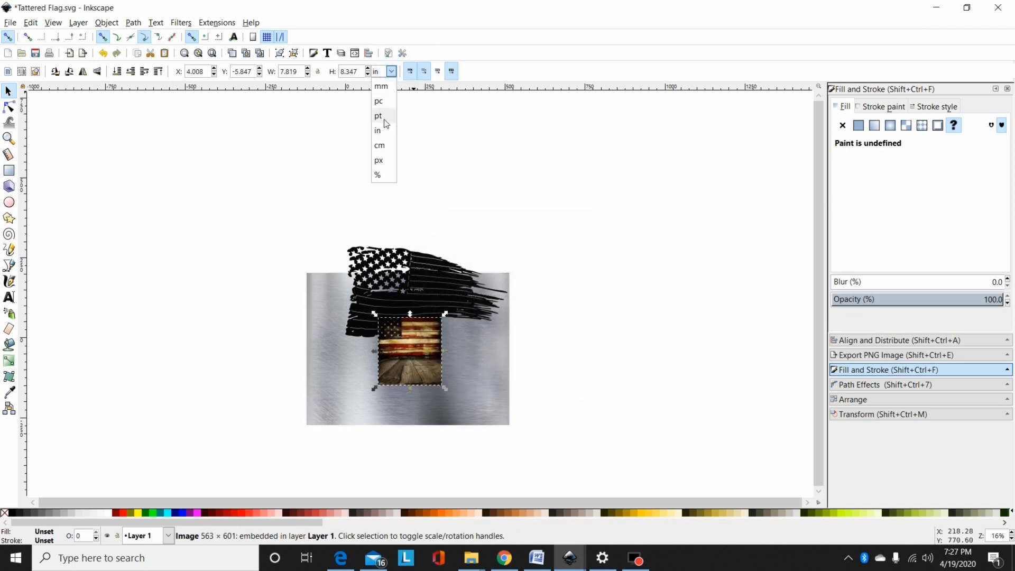
{"action": "left_click", "coordinate": [379, 160]}
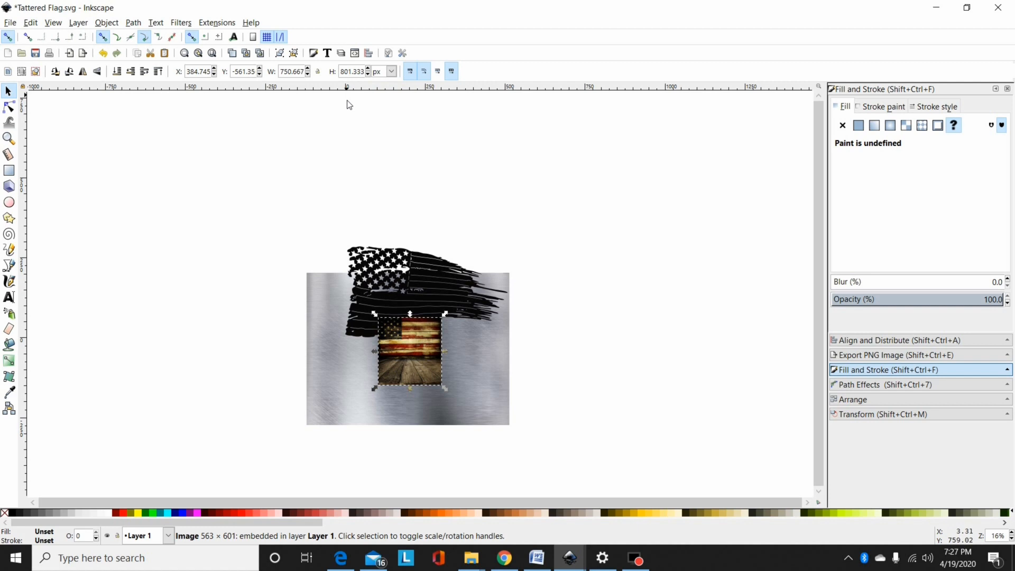
{"action": "mouse_move", "coordinate": [398, 327]}
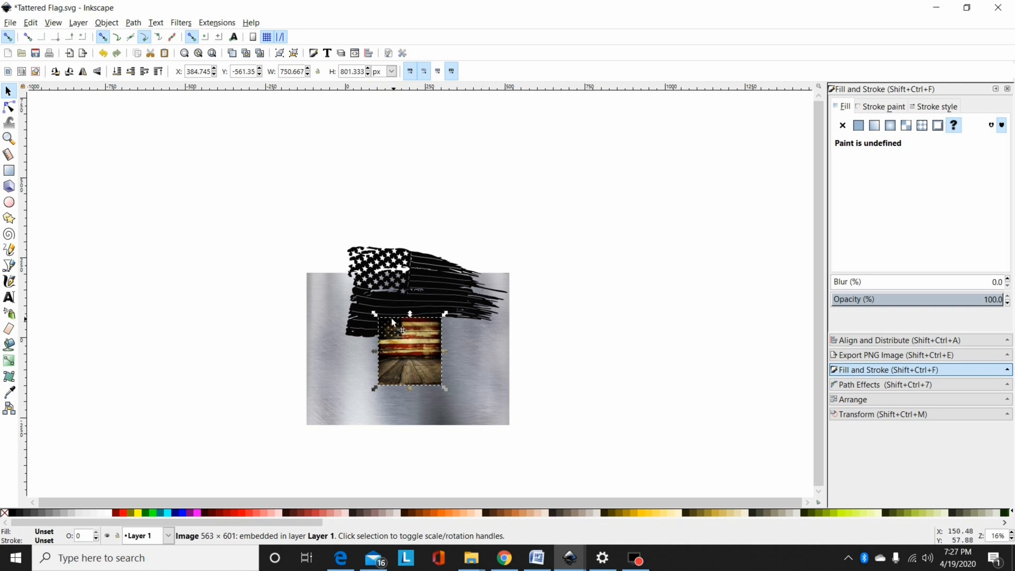
{"action": "mouse_move", "coordinate": [447, 333]}
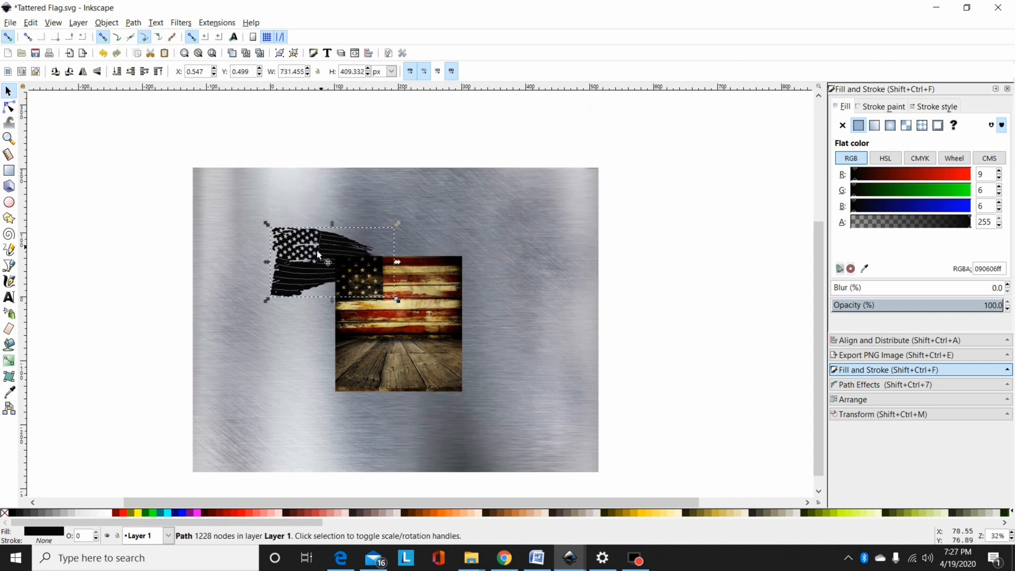
{"action": "left_click_drag", "start_coordinate": [317, 259], "coordinate": [388, 330]}
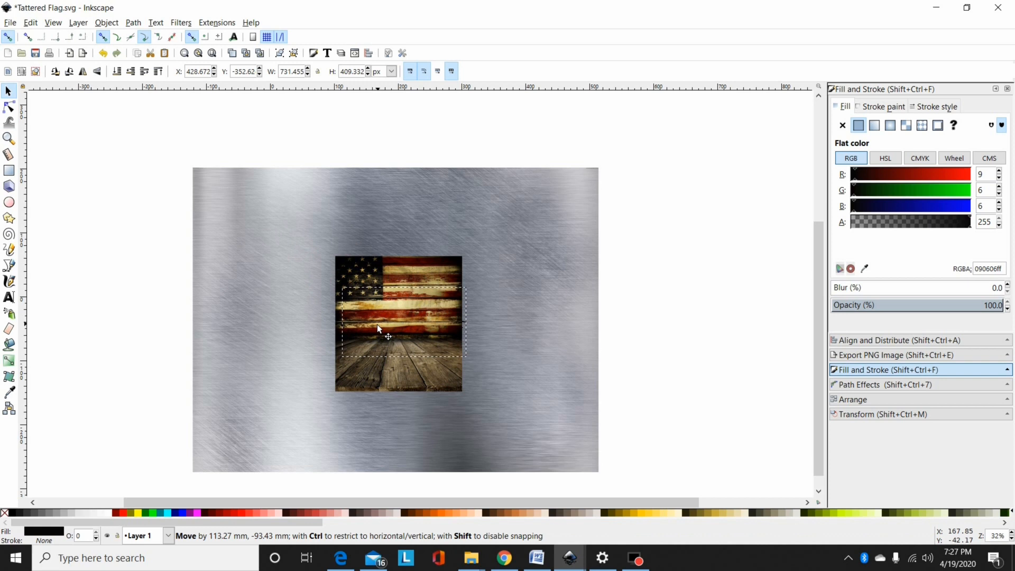
{"action": "left_click_drag", "start_coordinate": [465, 287], "coordinate": [457, 293]}
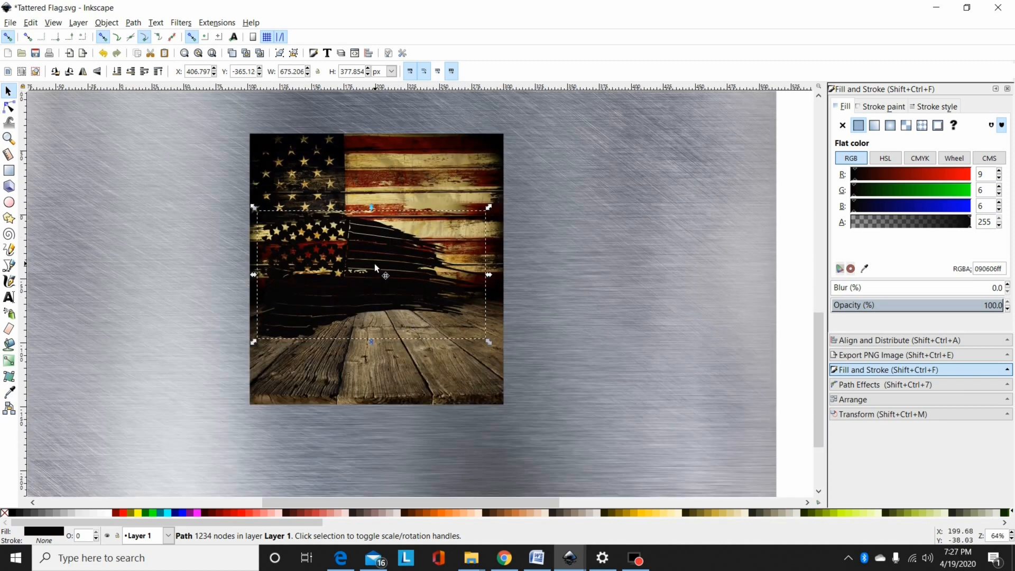
{"action": "left_click_drag", "start_coordinate": [385, 275], "coordinate": [385, 253]}
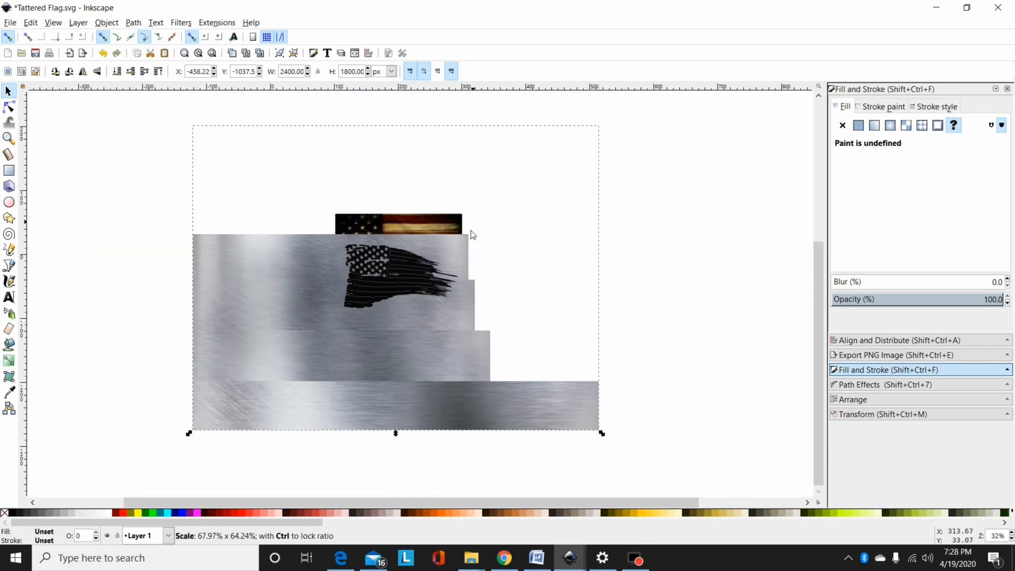
Step: Scale the metal sheet down and narrower to roughly the flag's size behind it
{"action": "left_click_drag", "start_coordinate": [601, 433], "coordinate": [461, 428]}
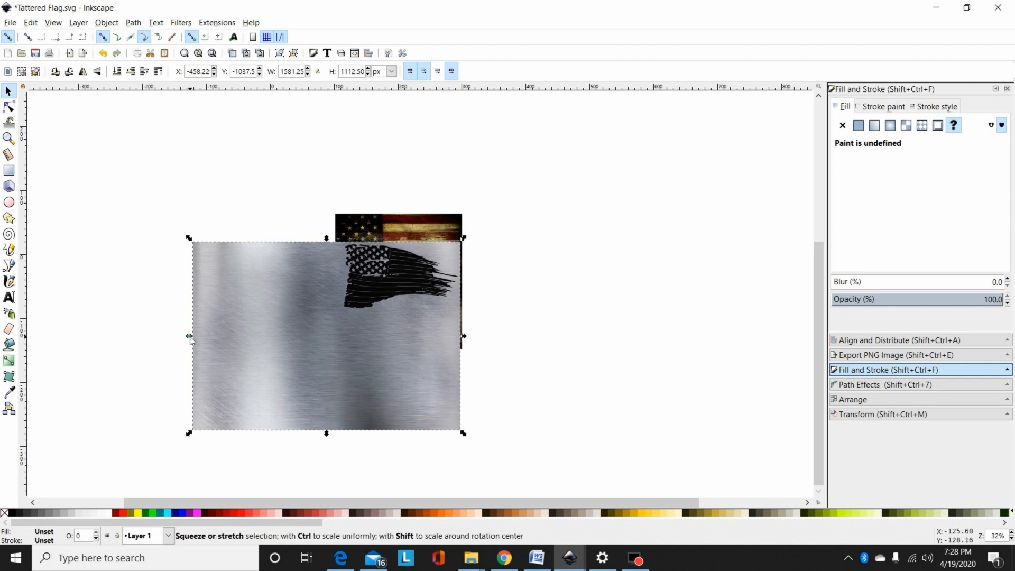
{"action": "left_click_drag", "start_coordinate": [188, 336], "coordinate": [336, 337]}
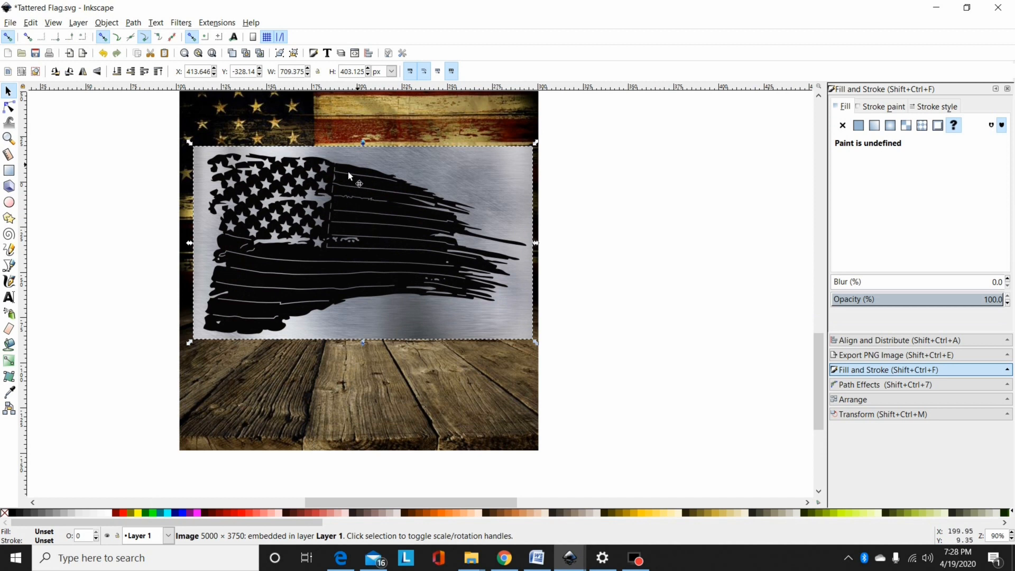
{"action": "mouse_move", "coordinate": [420, 226]}
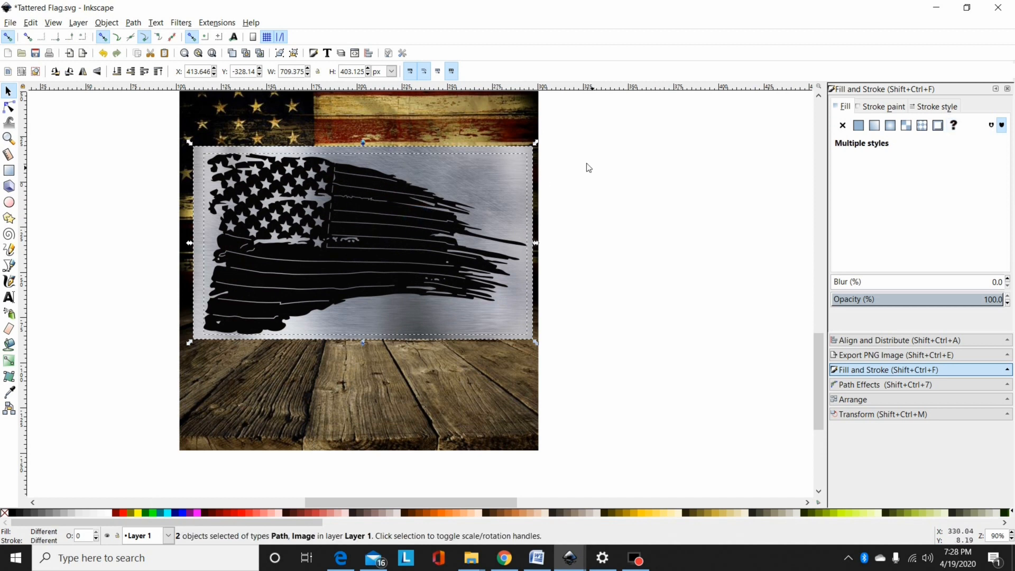
{"action": "mouse_move", "coordinate": [454, 121]}
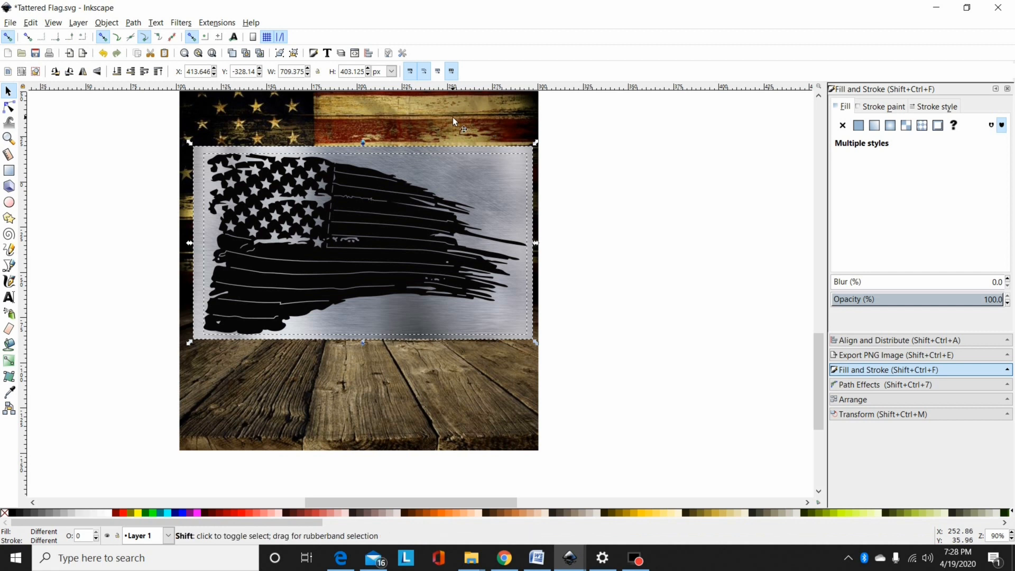
{"action": "mouse_move", "coordinate": [406, 115]}
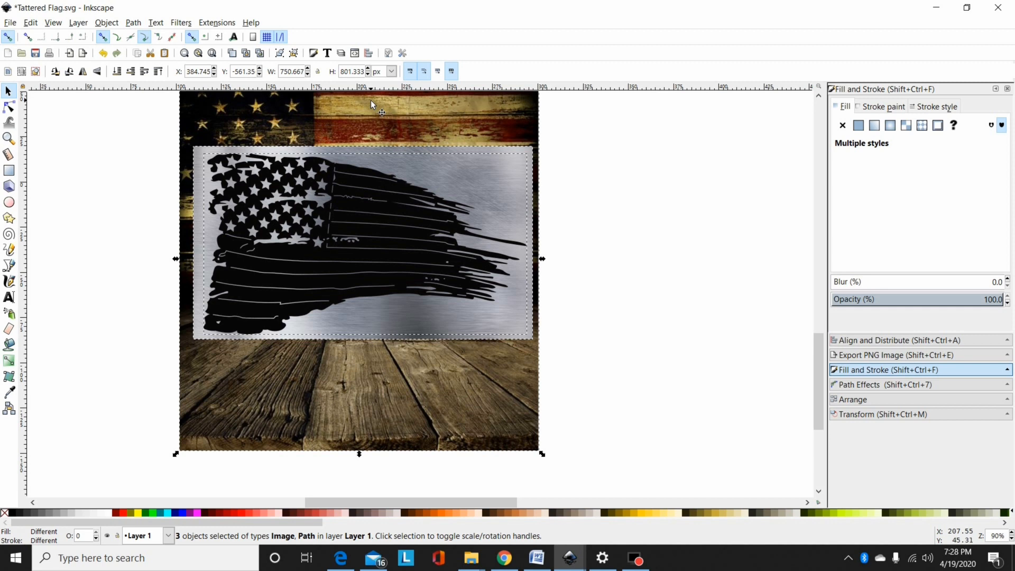
Step: Centre the flag and metal sheet on the background along both axes with Align and Distribute
{"action": "left_click", "coordinate": [884, 339]}
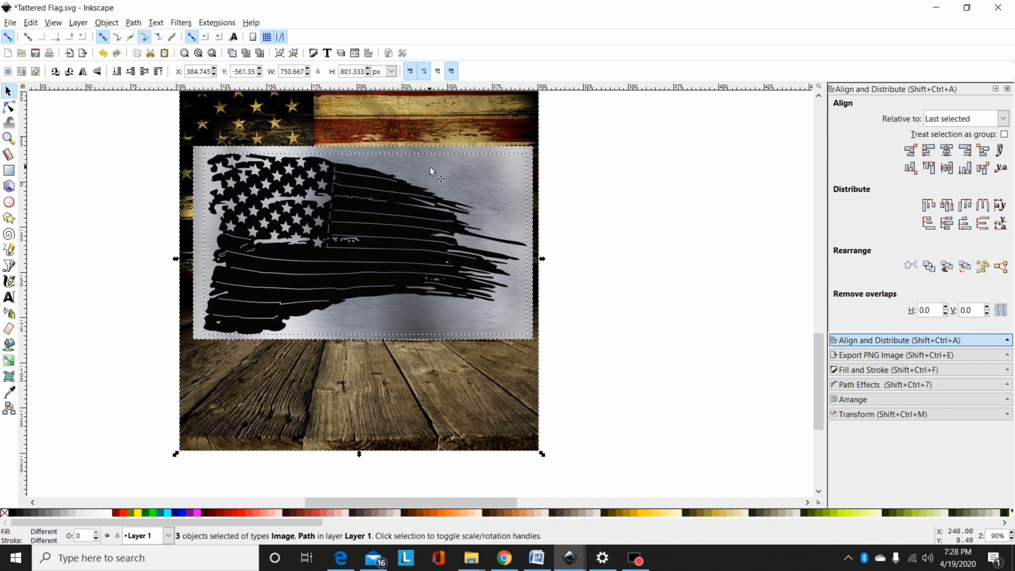
{"action": "mouse_move", "coordinate": [415, 119]}
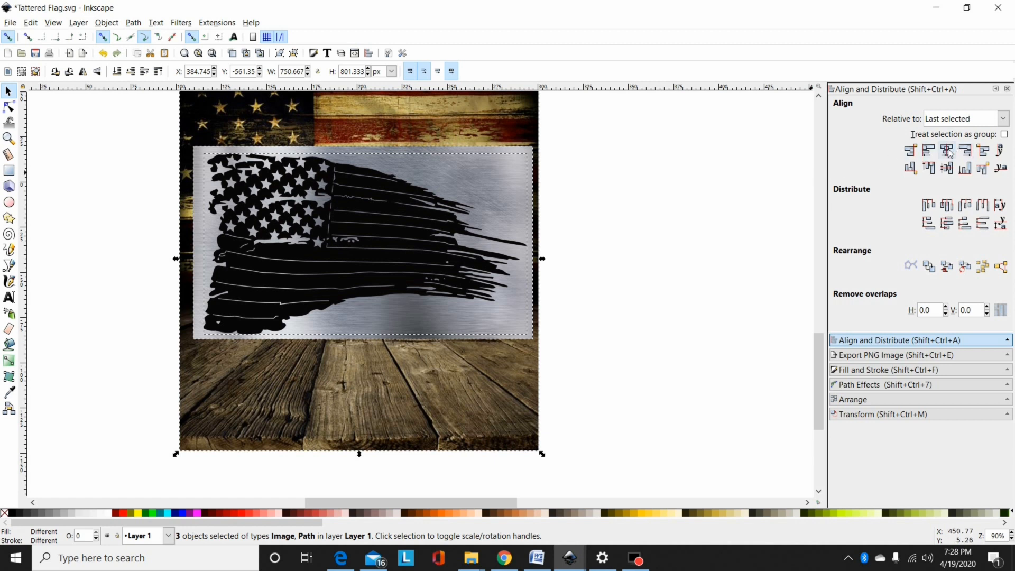
{"action": "left_click", "coordinate": [946, 168]}
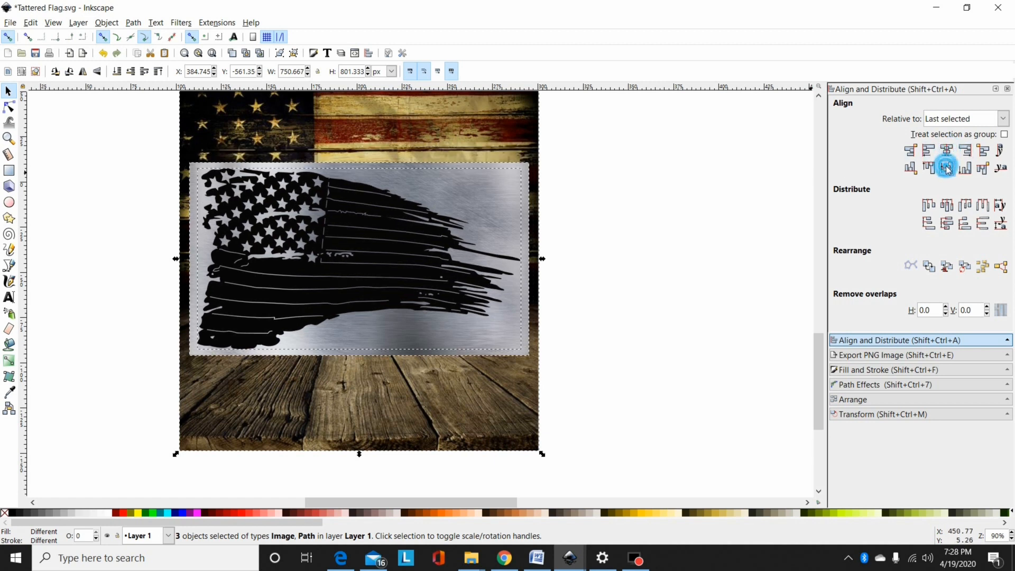
{"action": "left_click", "coordinate": [946, 168]}
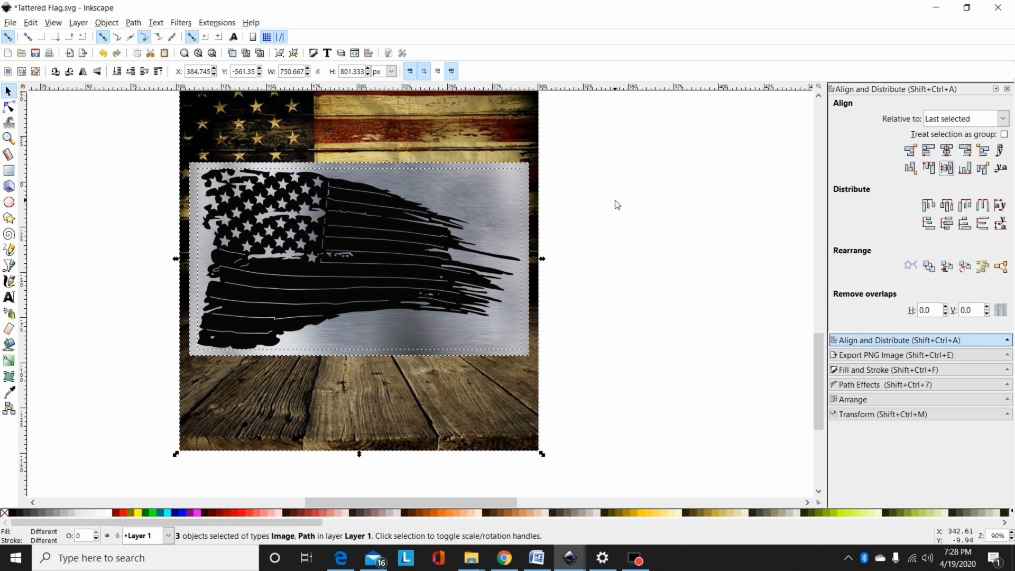
{"action": "left_click", "coordinate": [615, 204]}
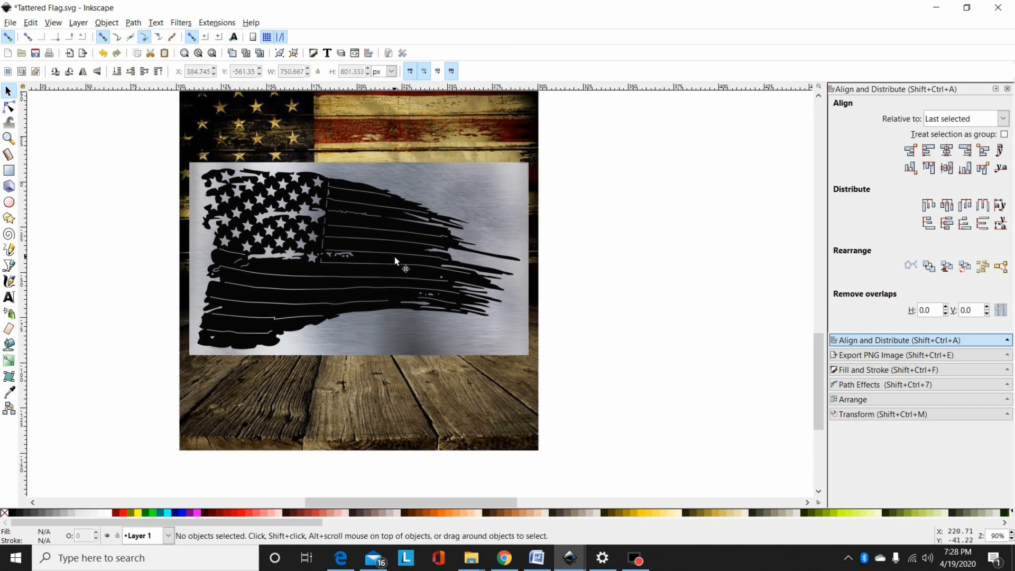
Step: Make the metal sheet image fill the flag silhouette so the flag shows the metal texture
{"action": "left_click", "coordinate": [395, 259]}
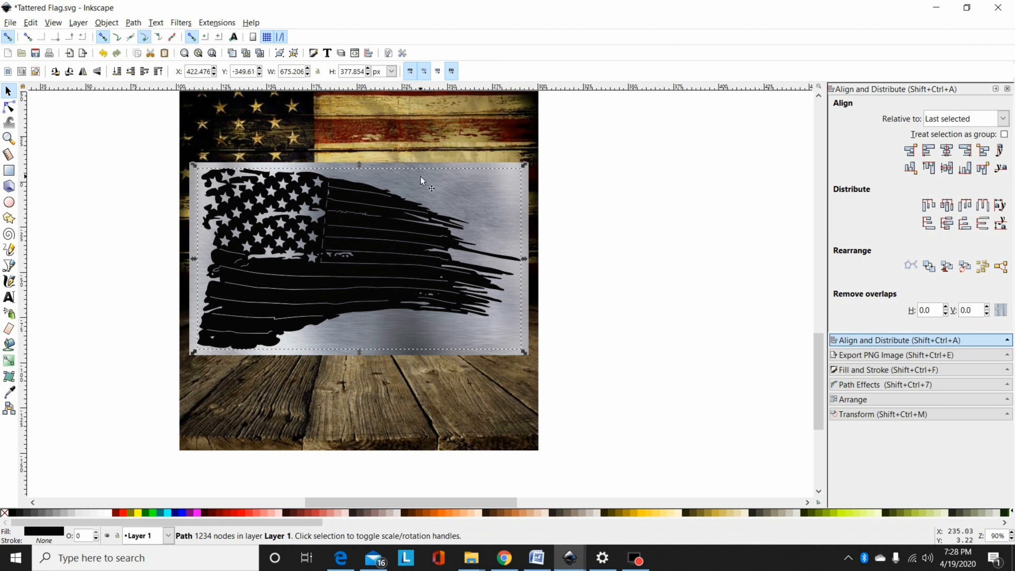
{"action": "mouse_move", "coordinate": [403, 277]}
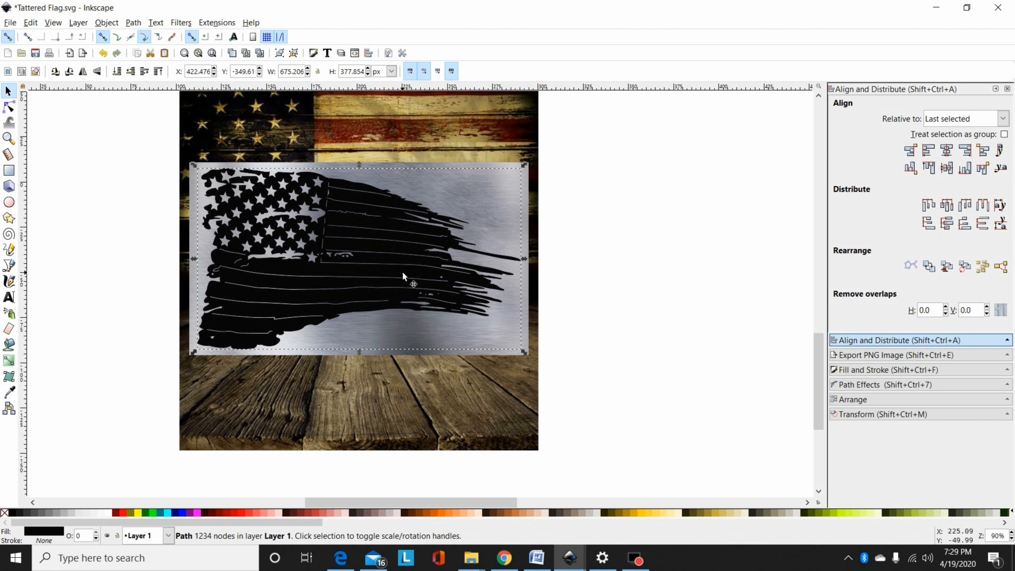
{"action": "mouse_move", "coordinate": [409, 229]}
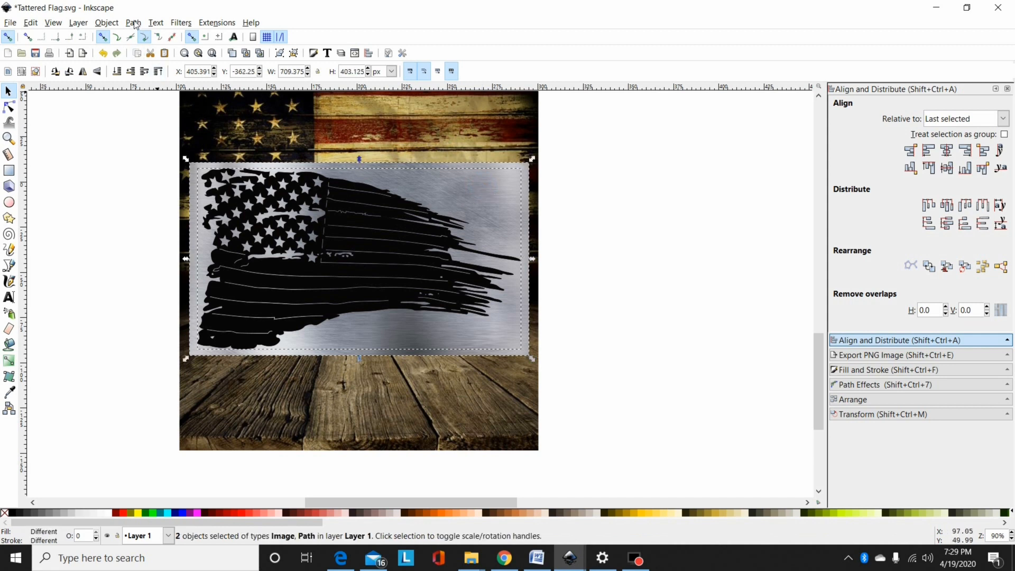
{"action": "left_click", "coordinate": [105, 22]}
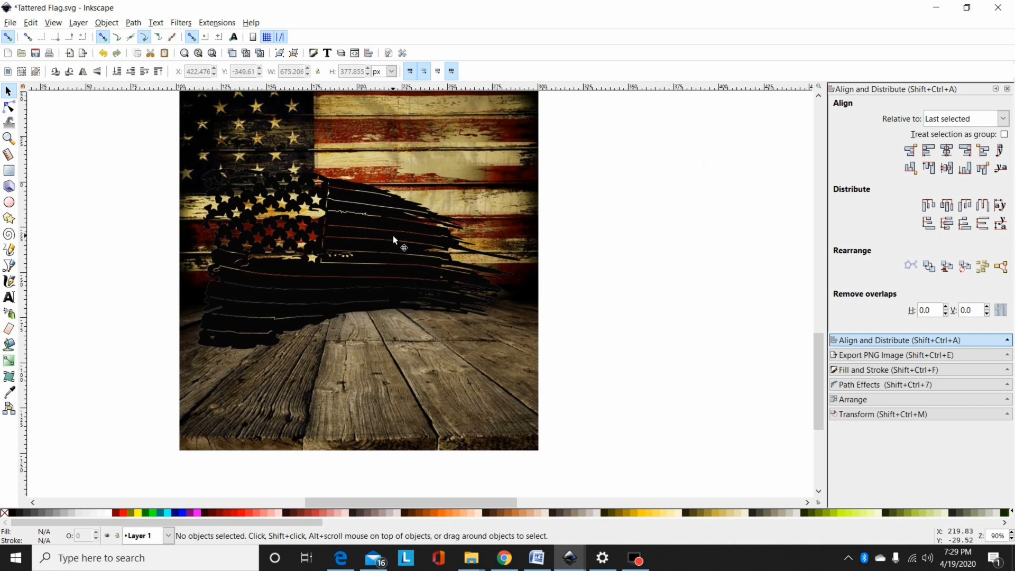
{"action": "left_click", "coordinate": [393, 240]}
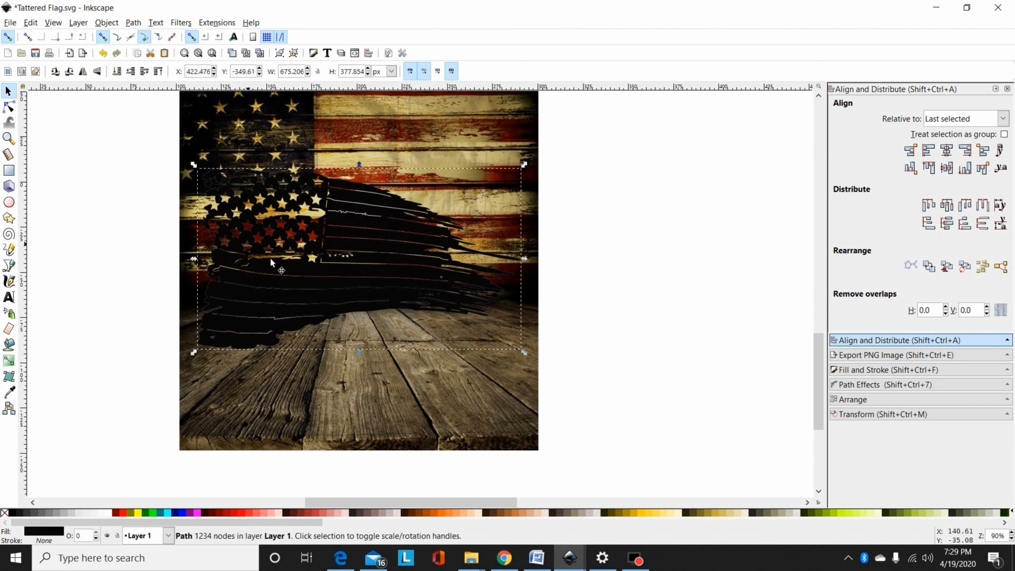
{"action": "mouse_move", "coordinate": [367, 226]}
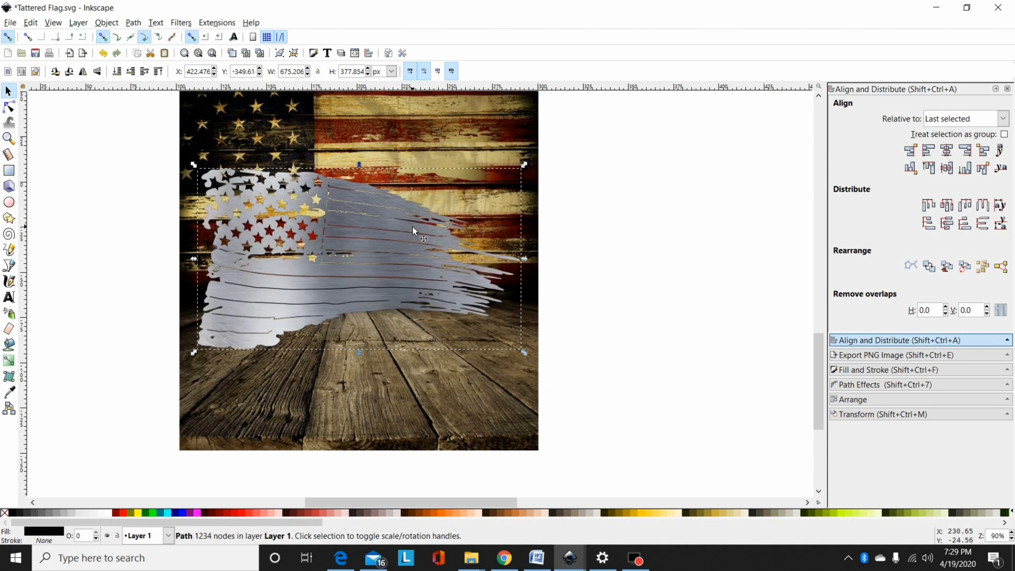
{"action": "mouse_move", "coordinate": [377, 285]}
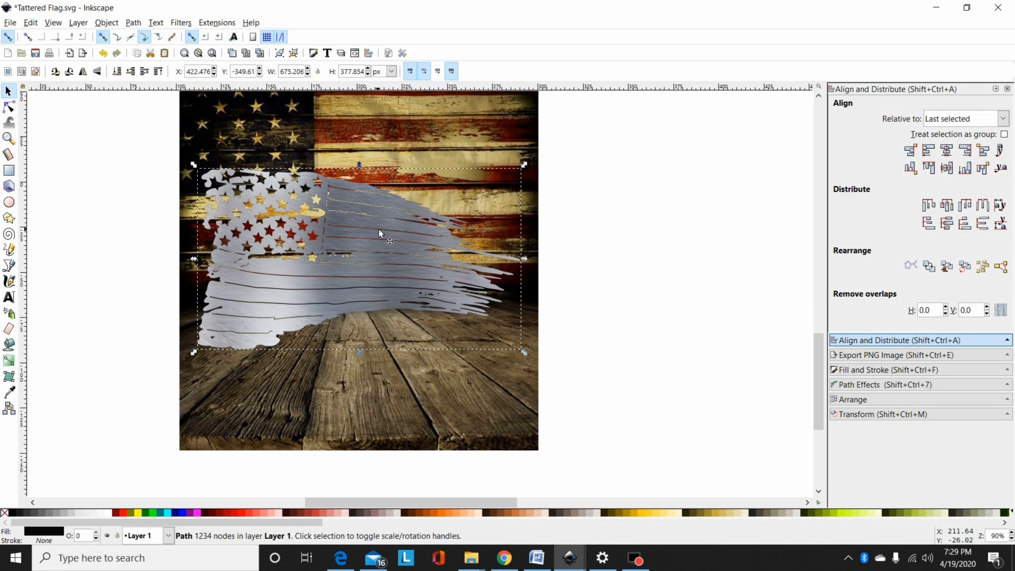
{"action": "mouse_move", "coordinate": [450, 206]}
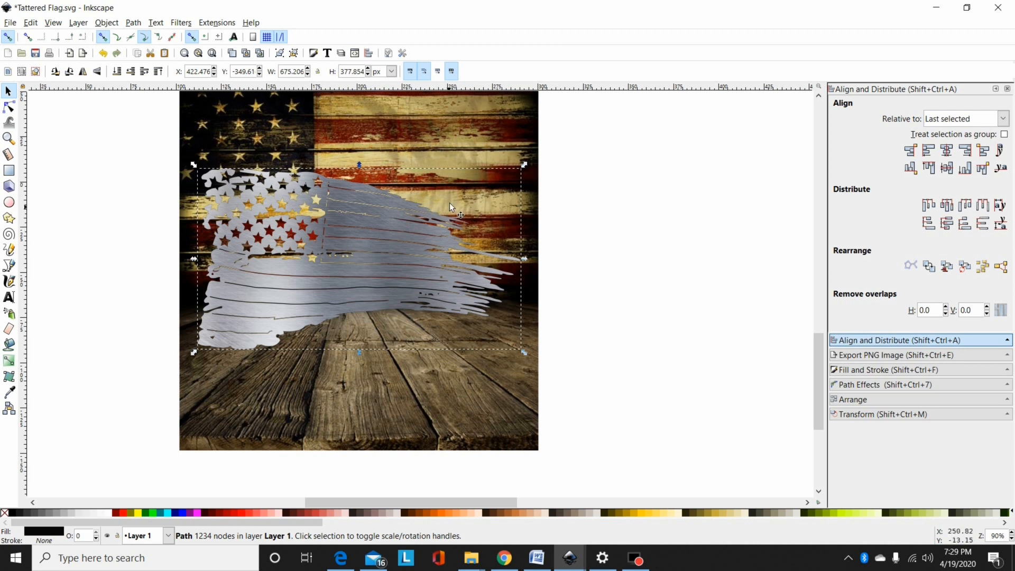
{"action": "mouse_move", "coordinate": [180, 24]}
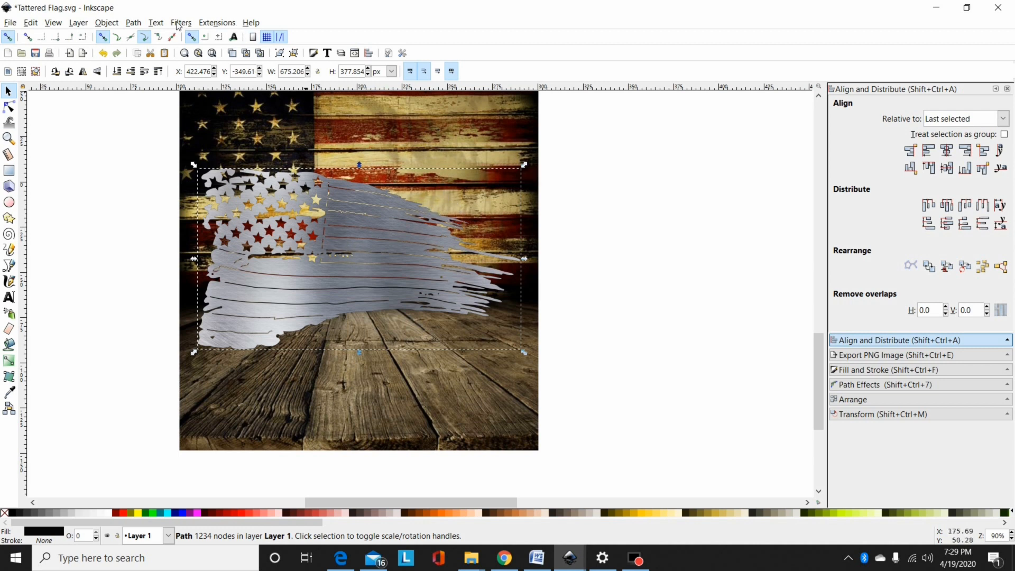
Step: Apply a Drop Shadow filter from Shadows and Glows to the metal tattered flag
{"action": "left_click", "coordinate": [181, 22]}
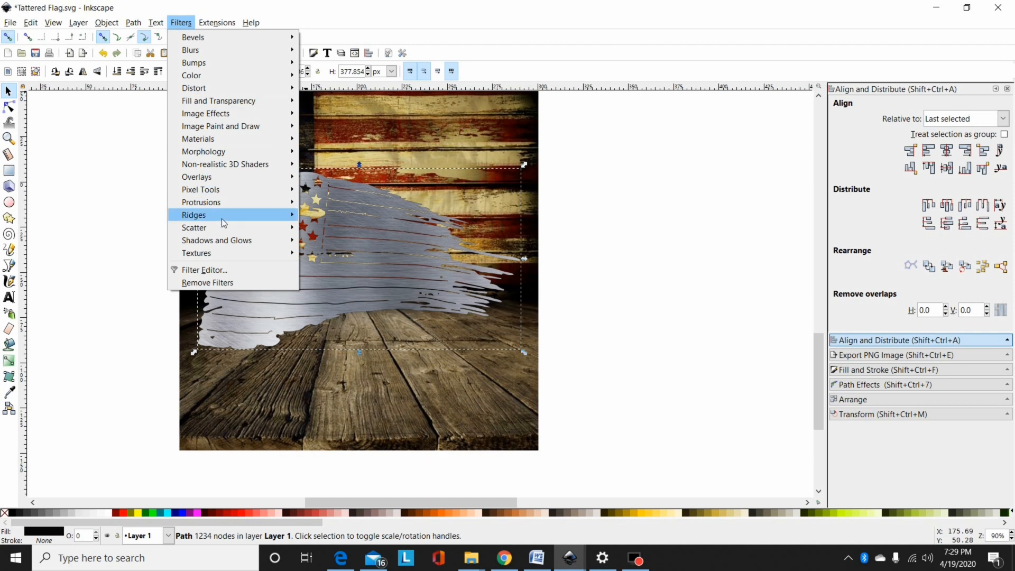
{"action": "mouse_move", "coordinate": [216, 240]}
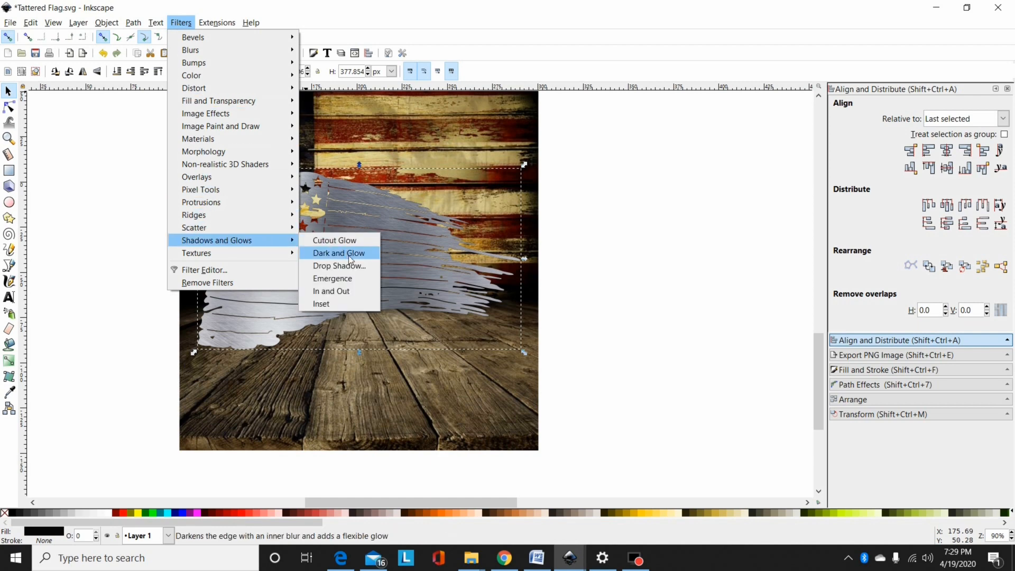
{"action": "left_click", "coordinate": [339, 266]}
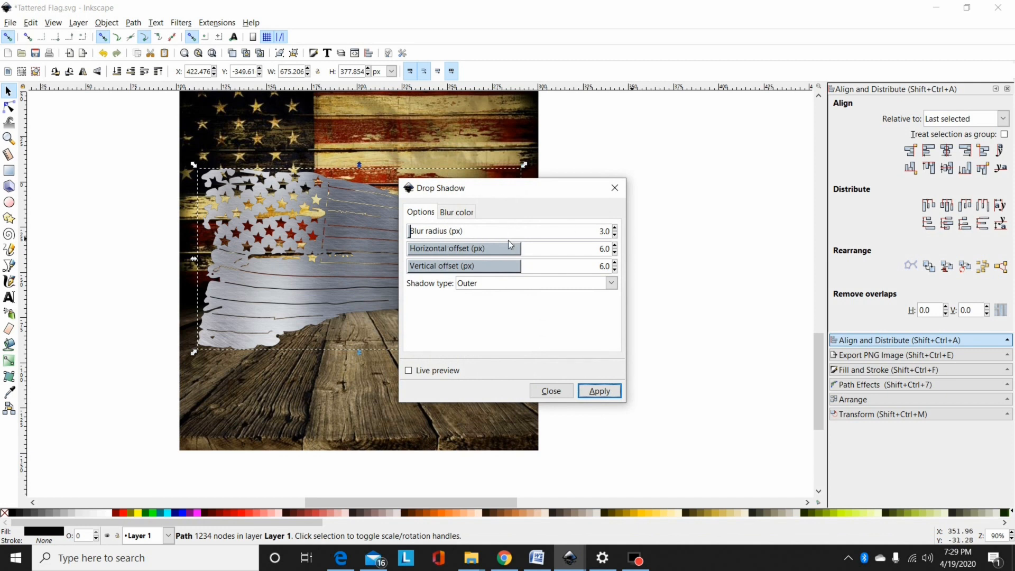
{"action": "left_click", "coordinate": [598, 390]}
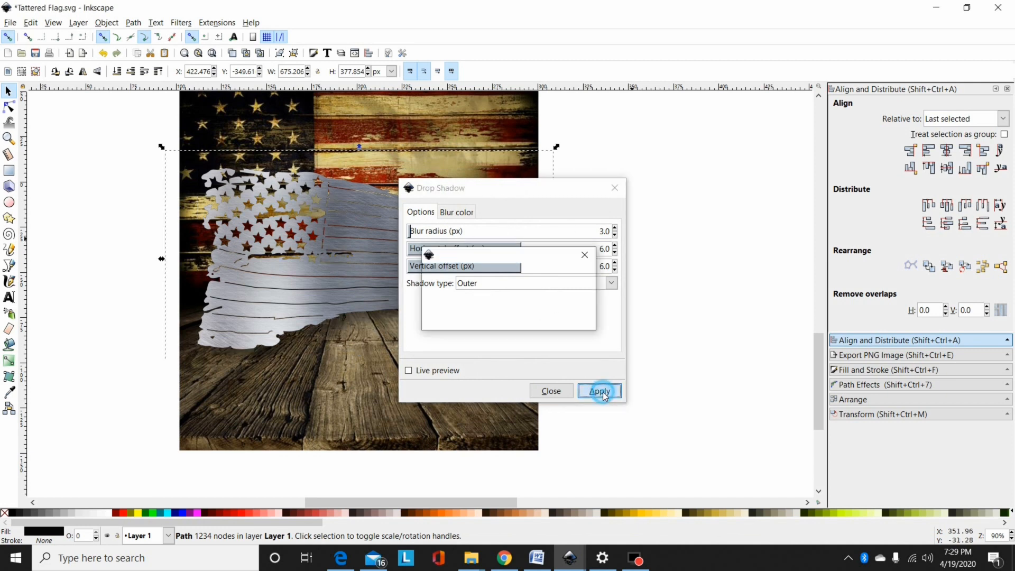
{"action": "left_click", "coordinate": [599, 391]}
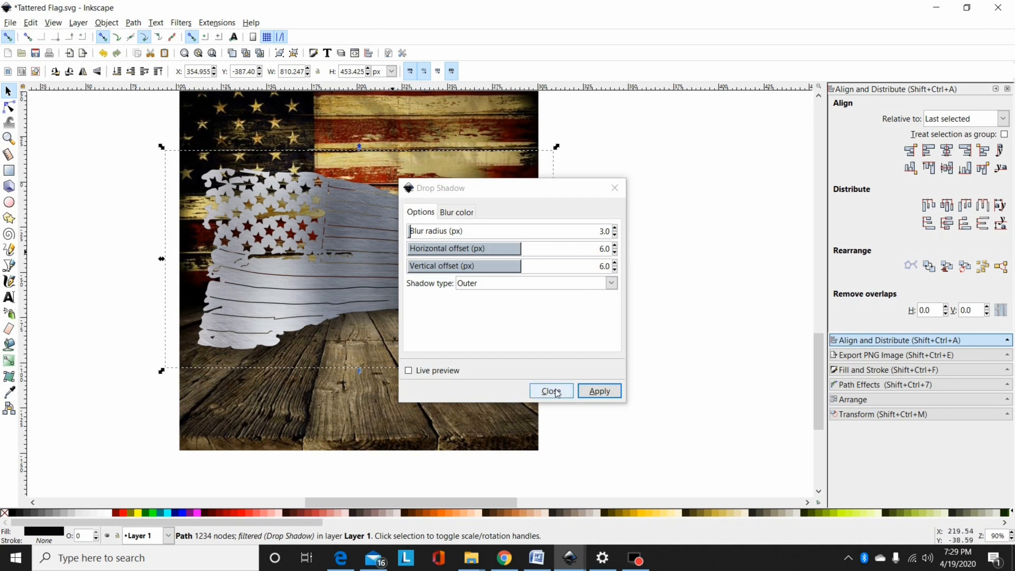
{"action": "left_click", "coordinate": [551, 391]}
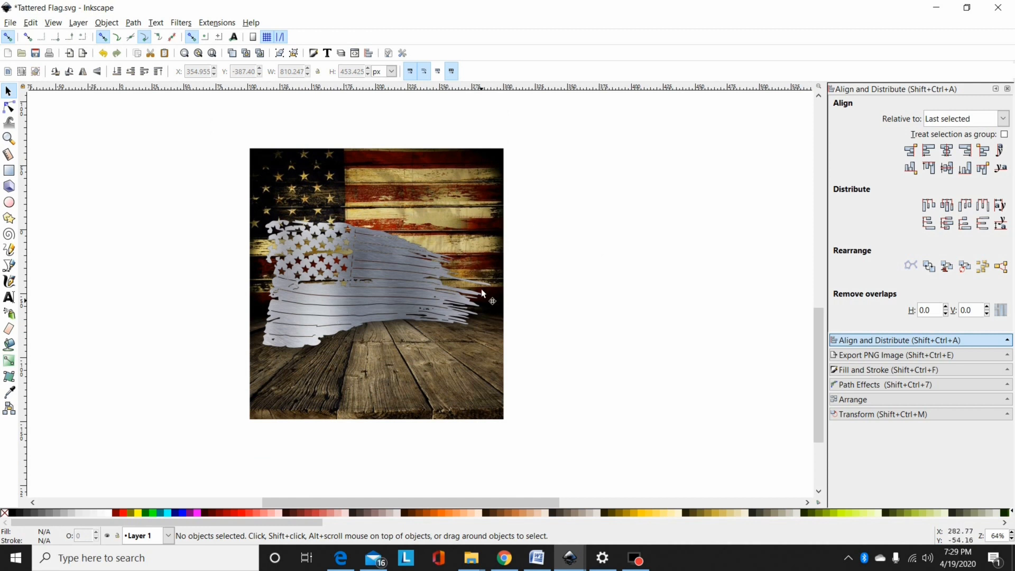
{"action": "mouse_move", "coordinate": [523, 165]}
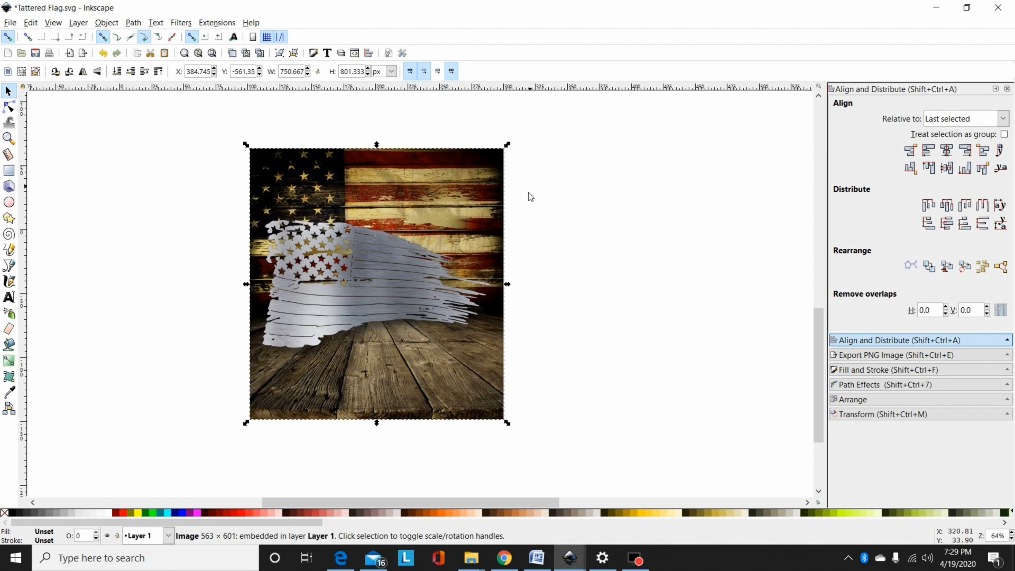
{"action": "mouse_move", "coordinate": [327, 275]}
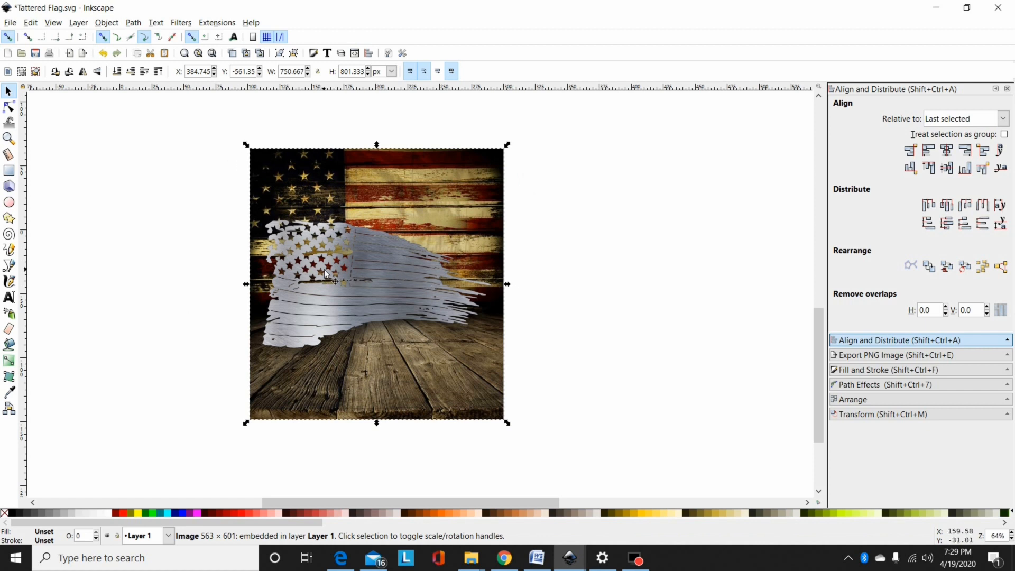
{"action": "mouse_move", "coordinate": [442, 253]}
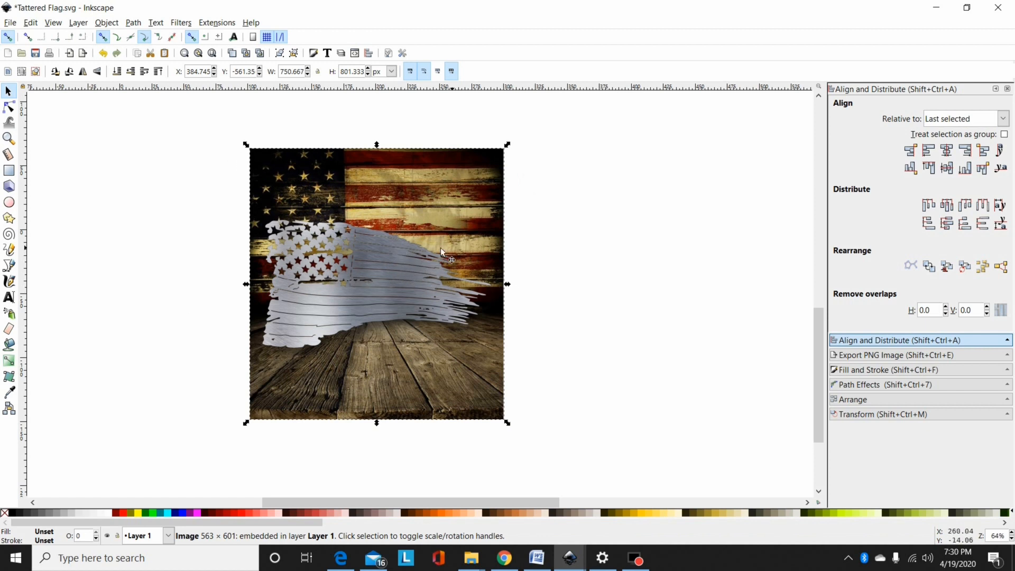
{"action": "mouse_move", "coordinate": [356, 266]}
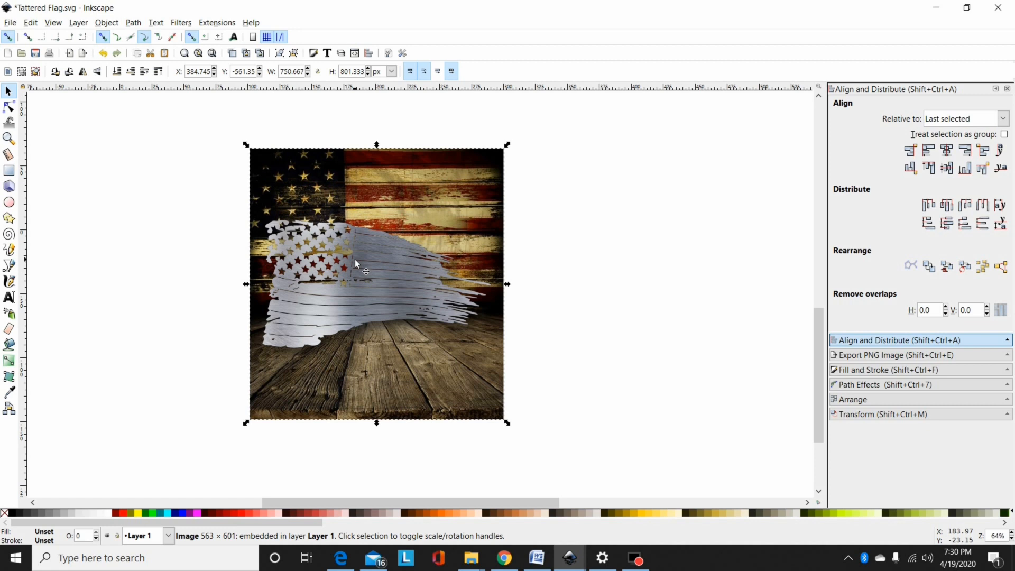
Step: Bring up Document Properties from the File menu and expose the page-resizing options
{"action": "left_click", "coordinate": [9, 22]}
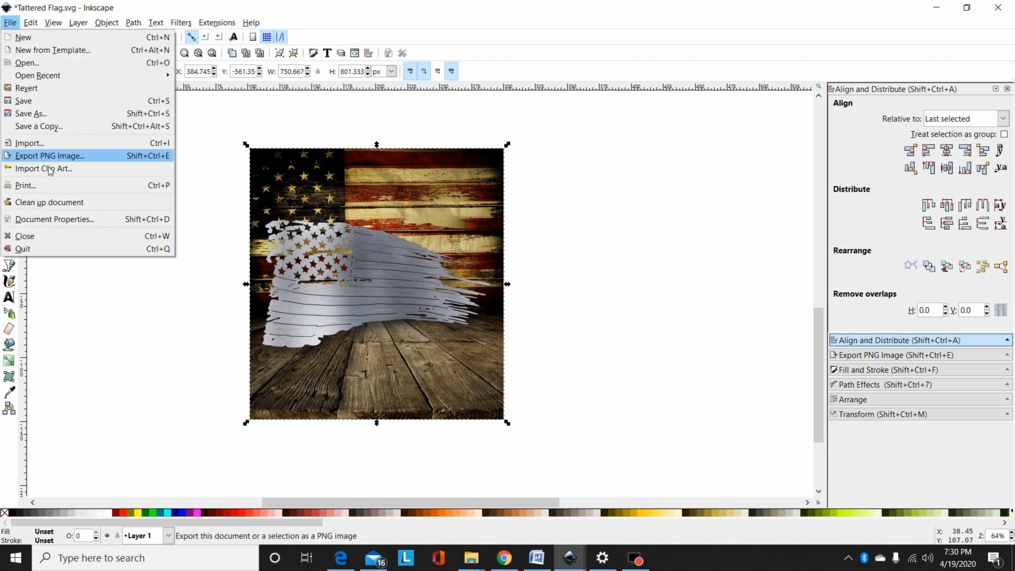
{"action": "mouse_move", "coordinate": [30, 114]}
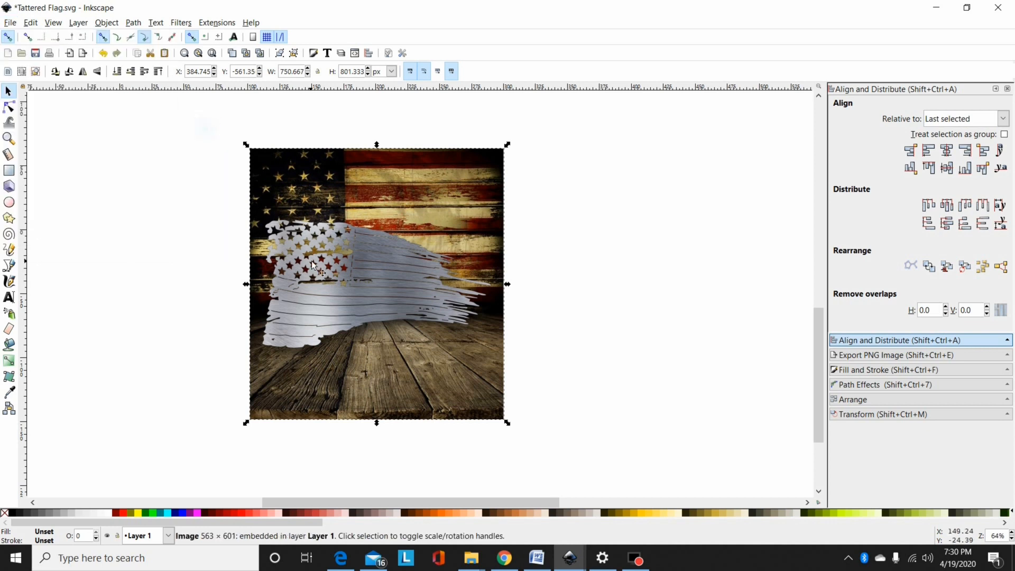
{"action": "mouse_move", "coordinate": [431, 291]}
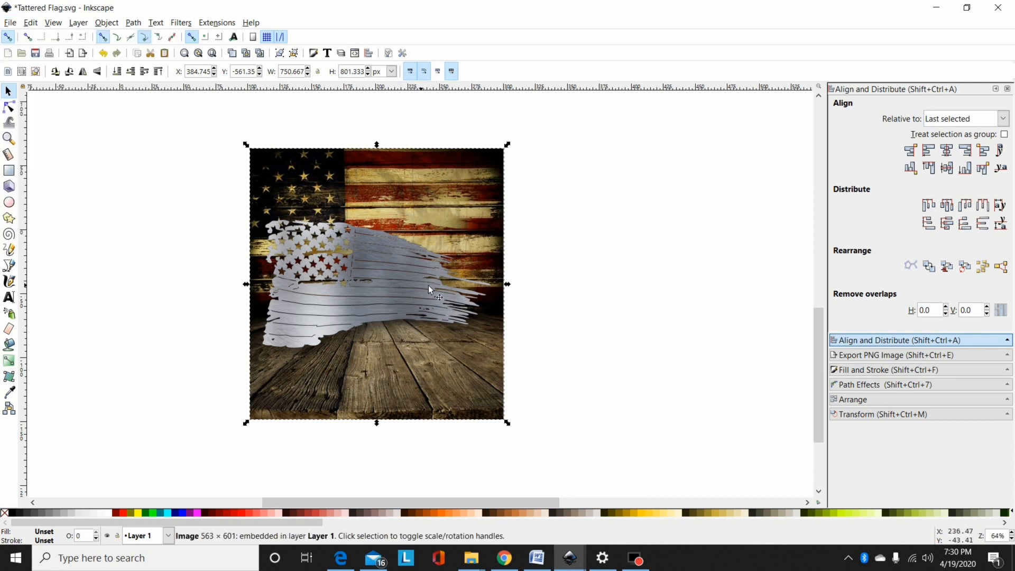
{"action": "mouse_move", "coordinate": [485, 191]}
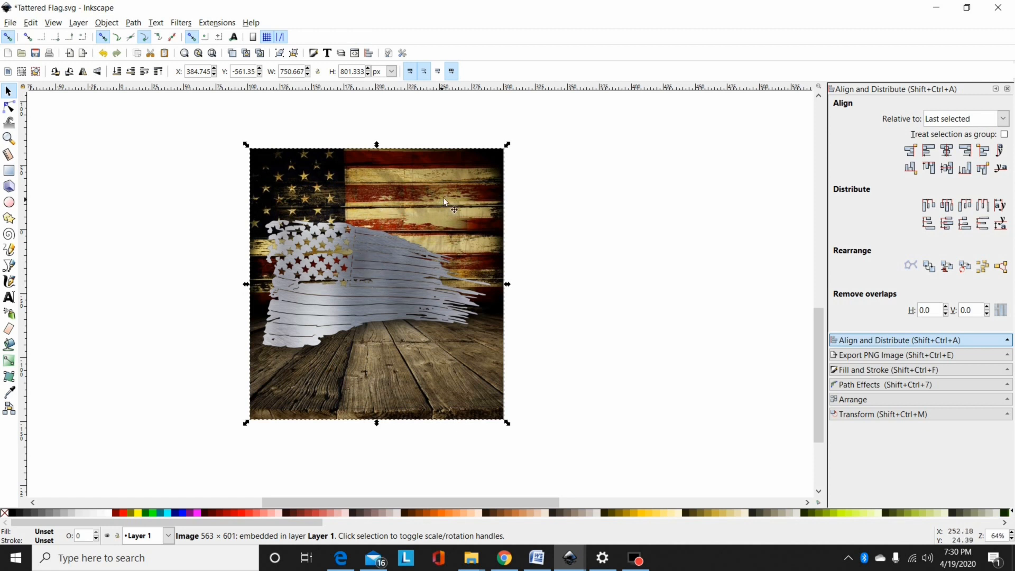
{"action": "mouse_move", "coordinate": [451, 167]}
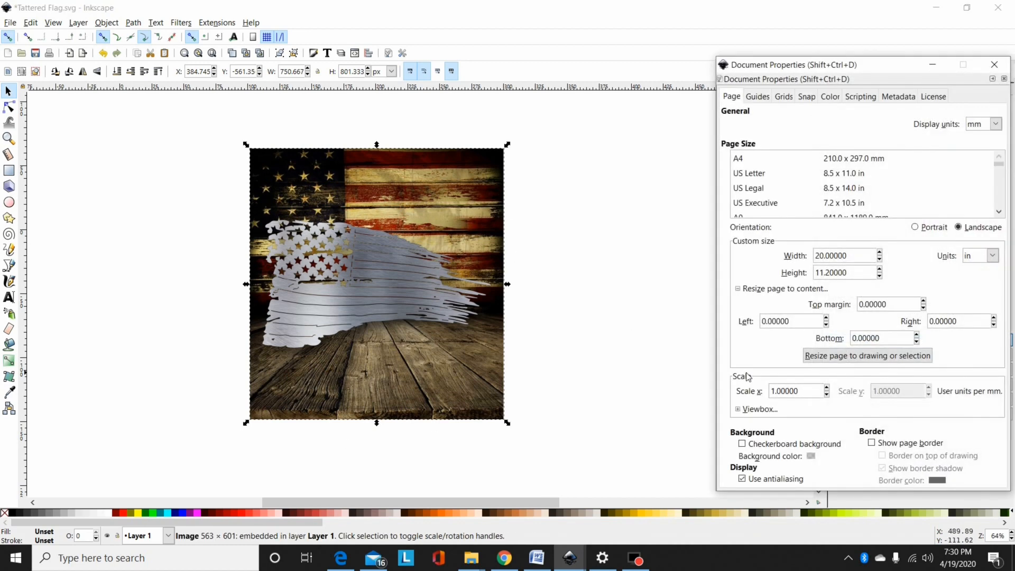
{"action": "left_click_drag", "start_coordinate": [794, 65], "coordinate": [680, 35]}
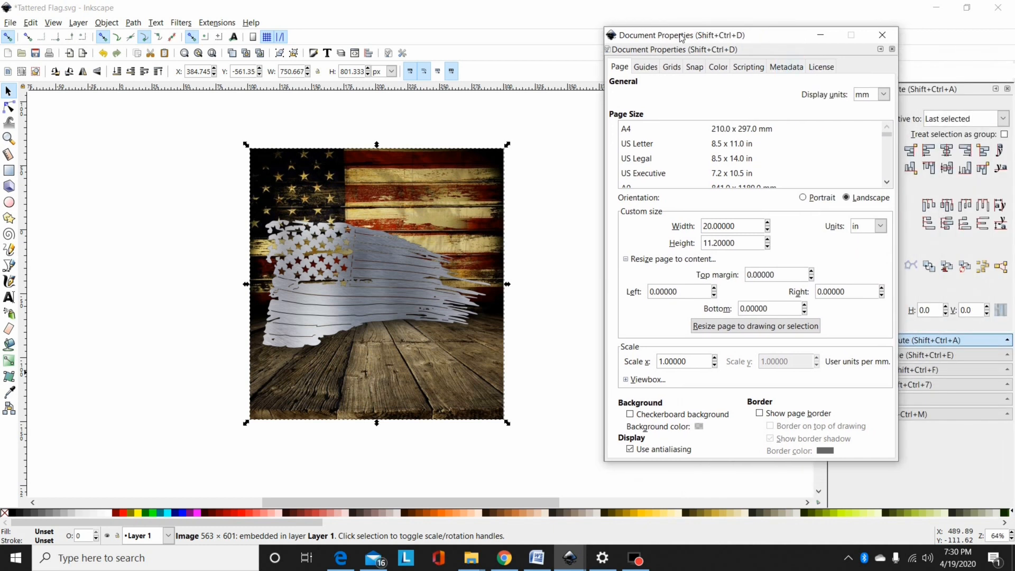
{"action": "left_click", "coordinate": [9, 23]}
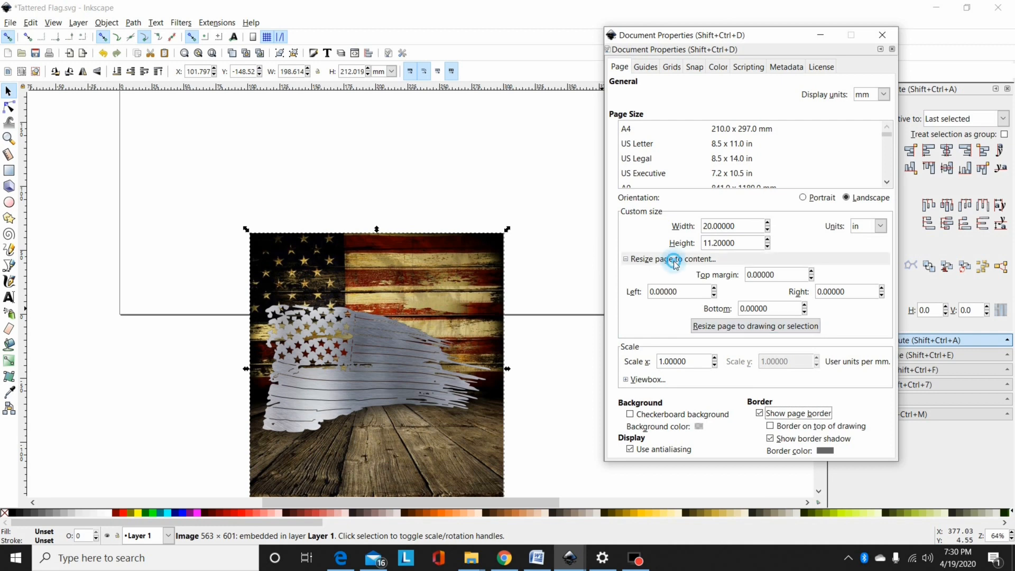
{"action": "left_click", "coordinate": [626, 259]}
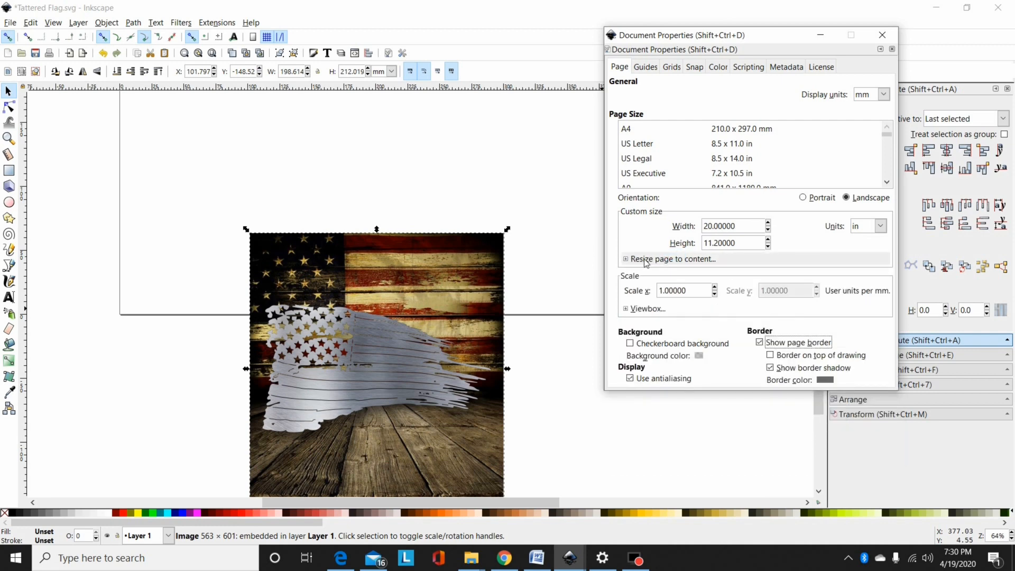
{"action": "left_click", "coordinate": [673, 258]}
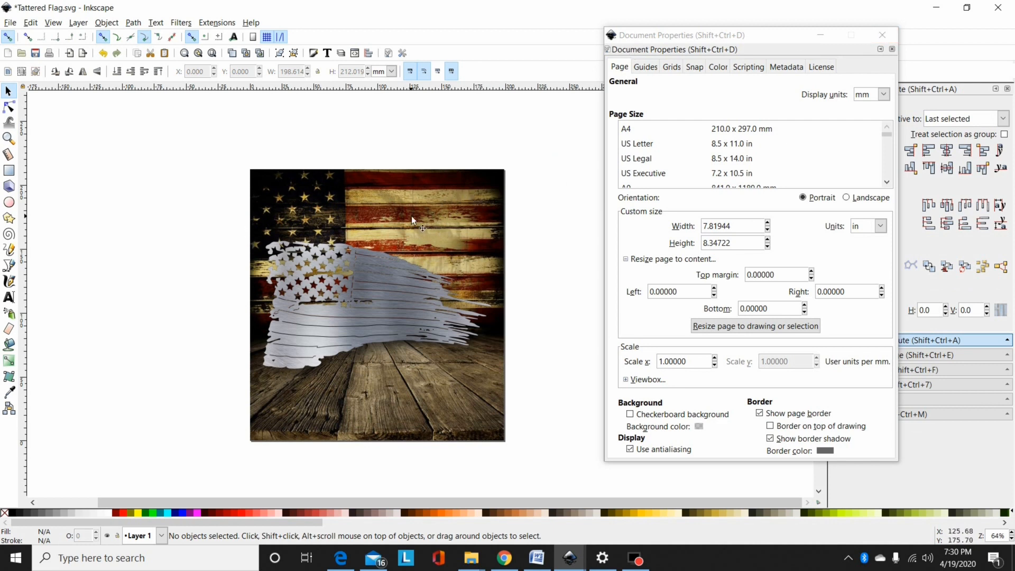
Step: Resize the page to the selected rustic background, 7.81944 by 8.34722 inches, and dismiss the dialog
{"action": "left_click", "coordinate": [446, 217]}
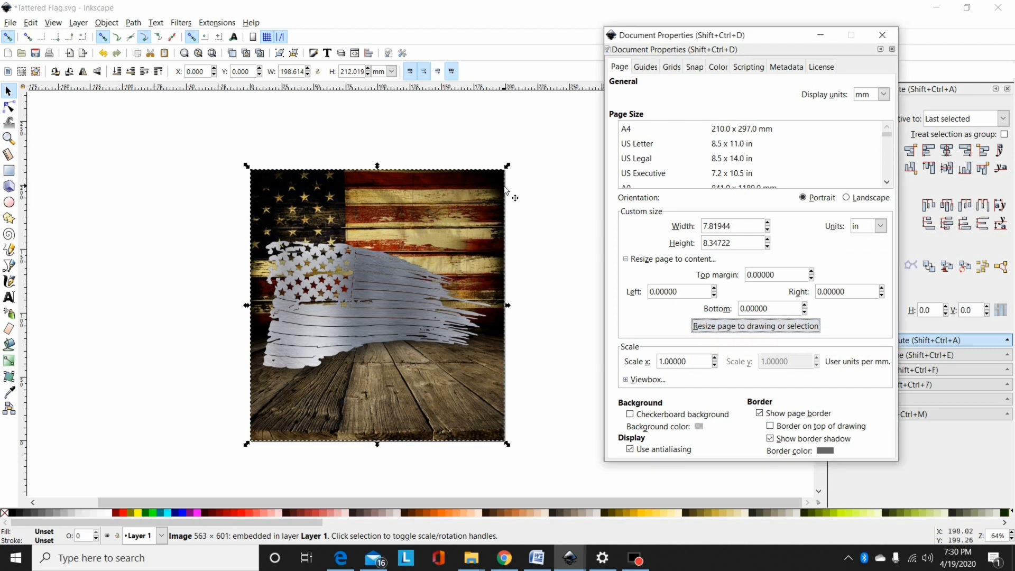
{"action": "mouse_move", "coordinate": [675, 88]}
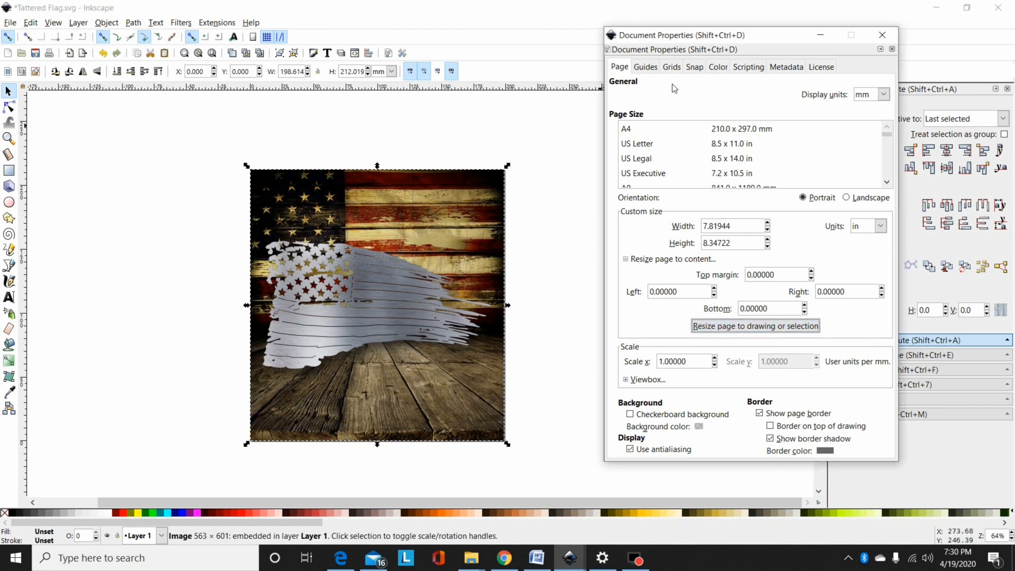
{"action": "mouse_move", "coordinate": [882, 36]}
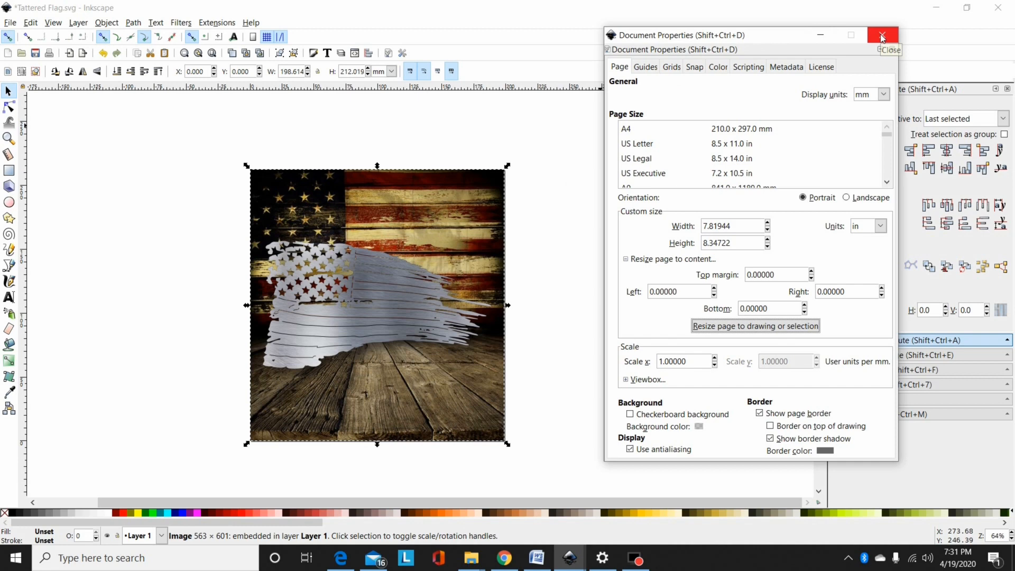
{"action": "left_click", "coordinate": [881, 36]}
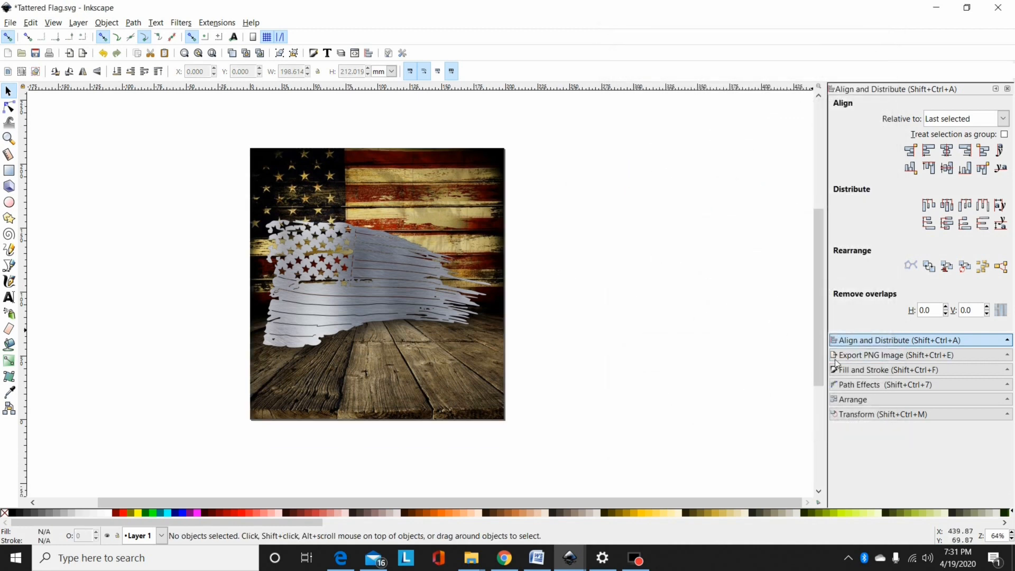
Step: Export the whole page as a 751 by 801 pixel PNG named Tattered Flag.png
{"action": "left_click", "coordinate": [895, 354]}
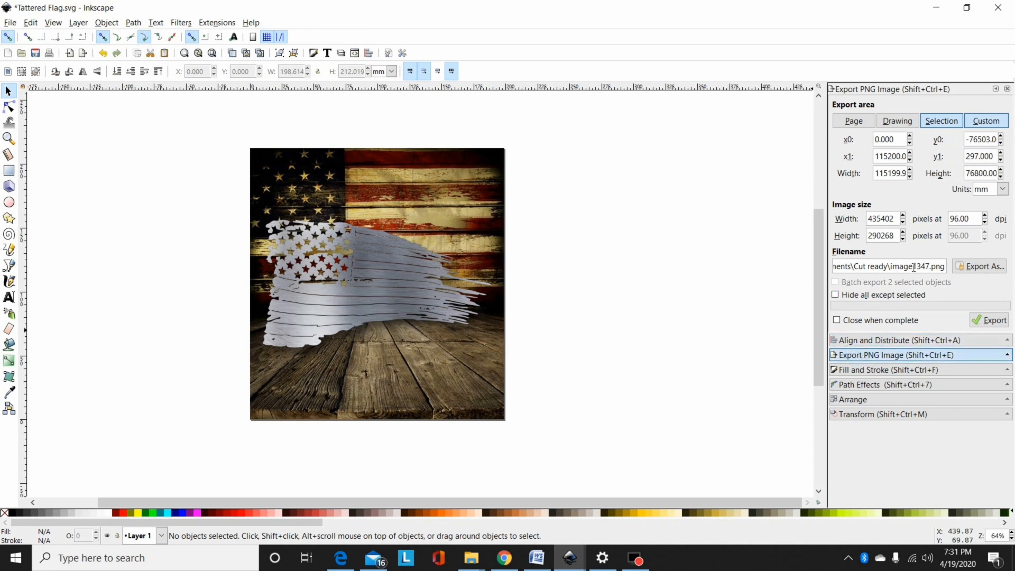
{"action": "left_click", "coordinate": [853, 121]}
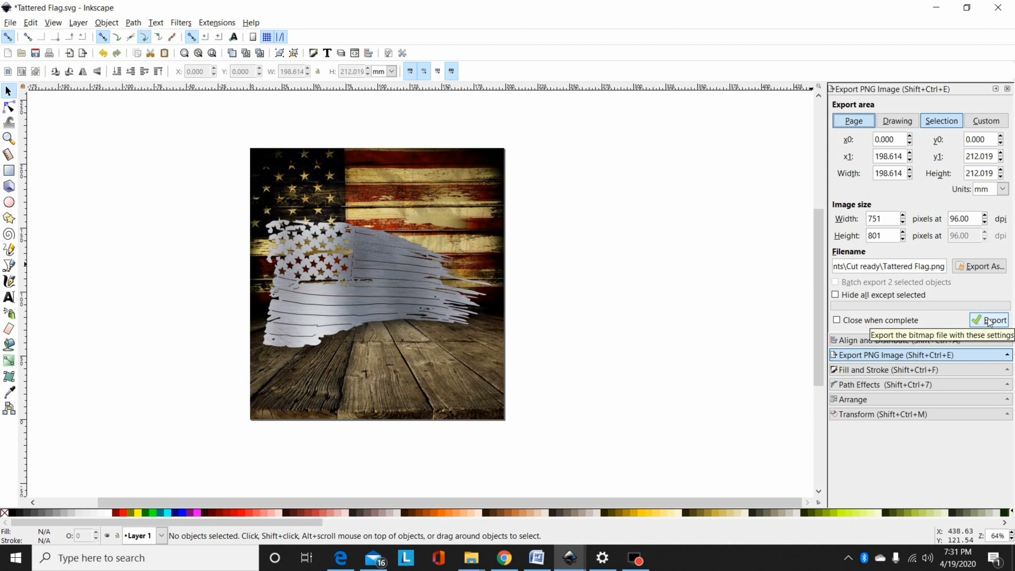
{"action": "left_click", "coordinate": [994, 320]}
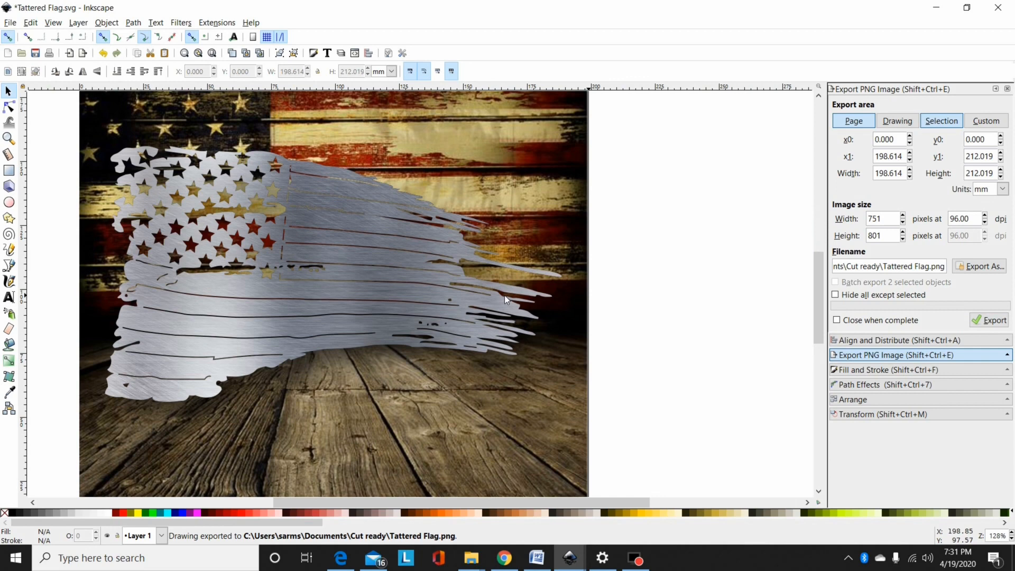
{"action": "mouse_move", "coordinate": [295, 287]}
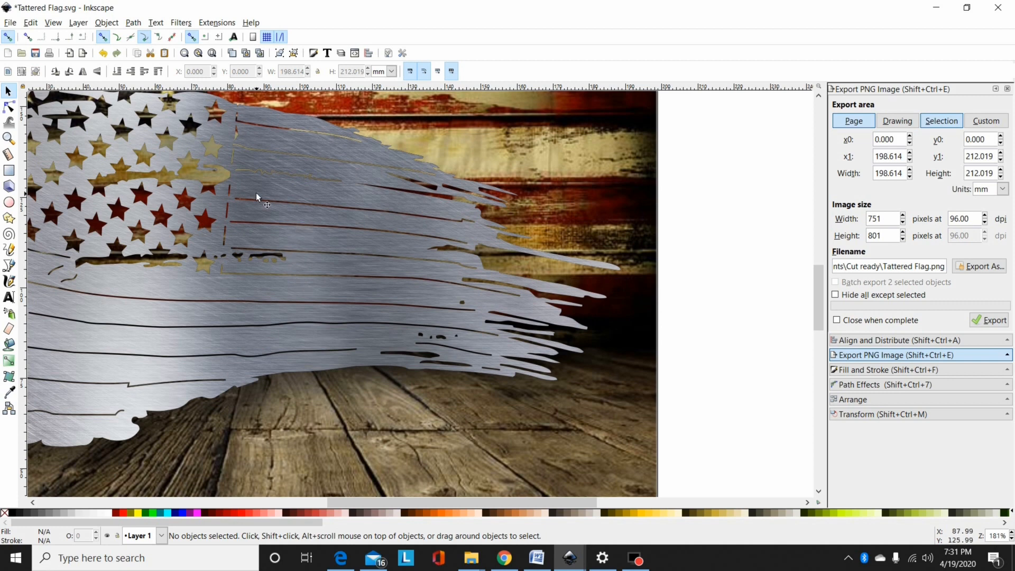
{"action": "mouse_move", "coordinate": [540, 310]}
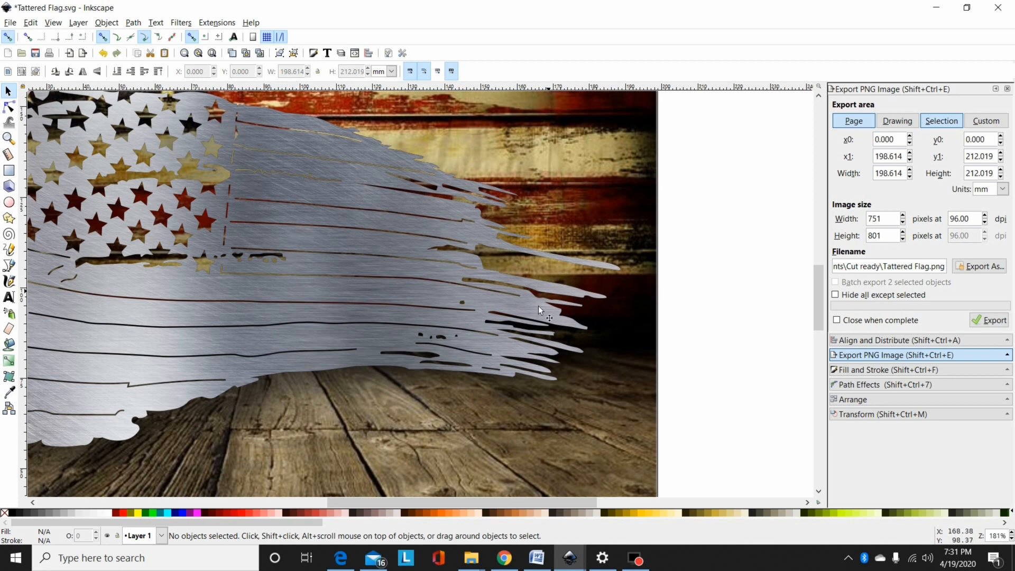
{"action": "mouse_move", "coordinate": [226, 204]}
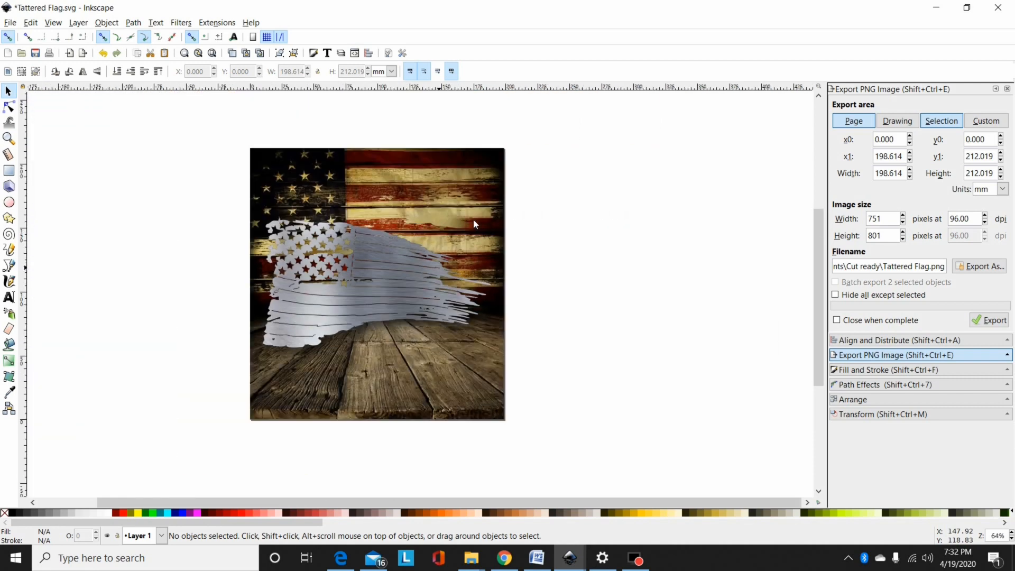
{"action": "mouse_move", "coordinate": [424, 263]}
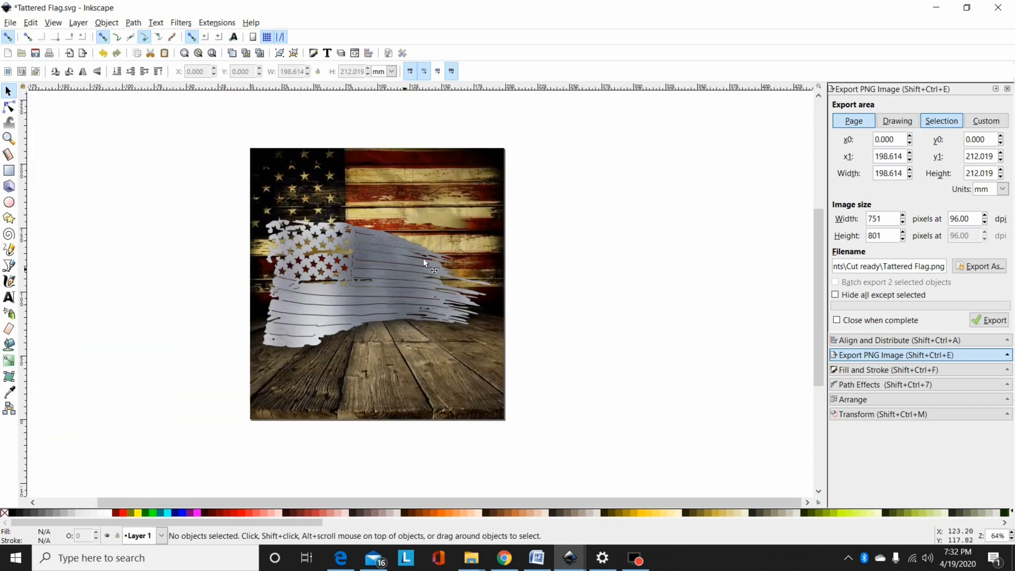
{"action": "mouse_move", "coordinate": [448, 277]}
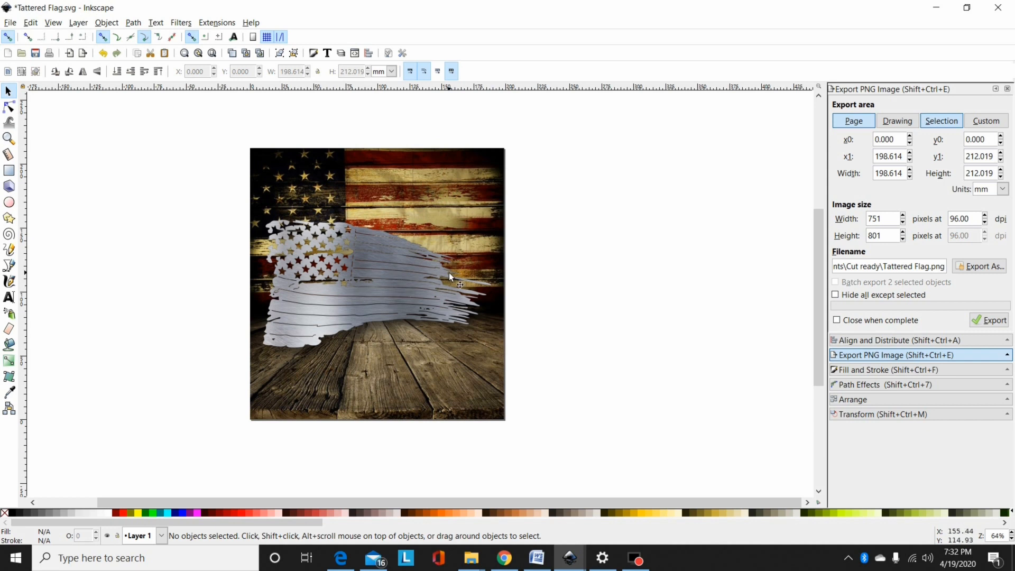
{"action": "mouse_move", "coordinate": [378, 270]}
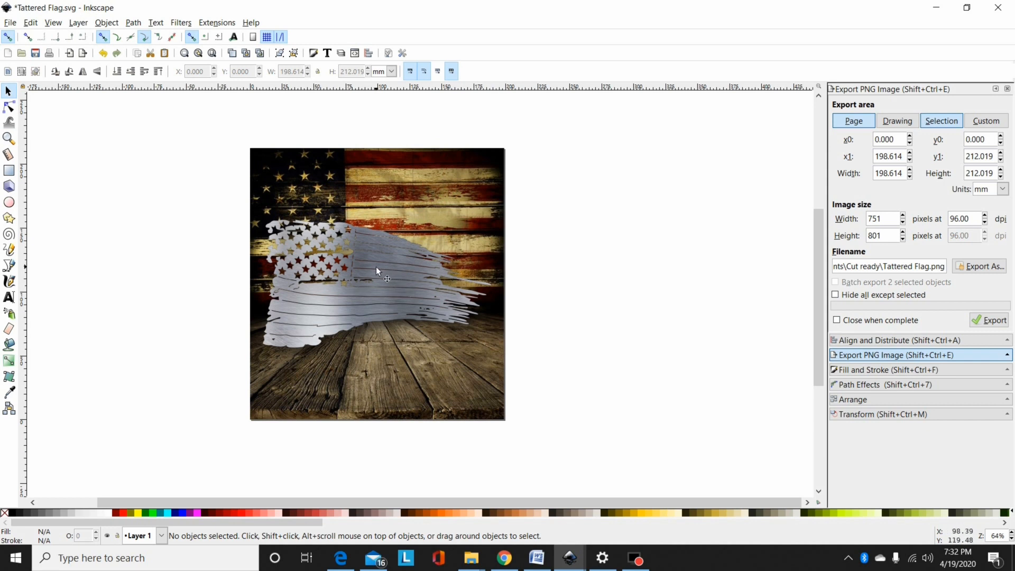
{"action": "mouse_move", "coordinate": [601, 251]}
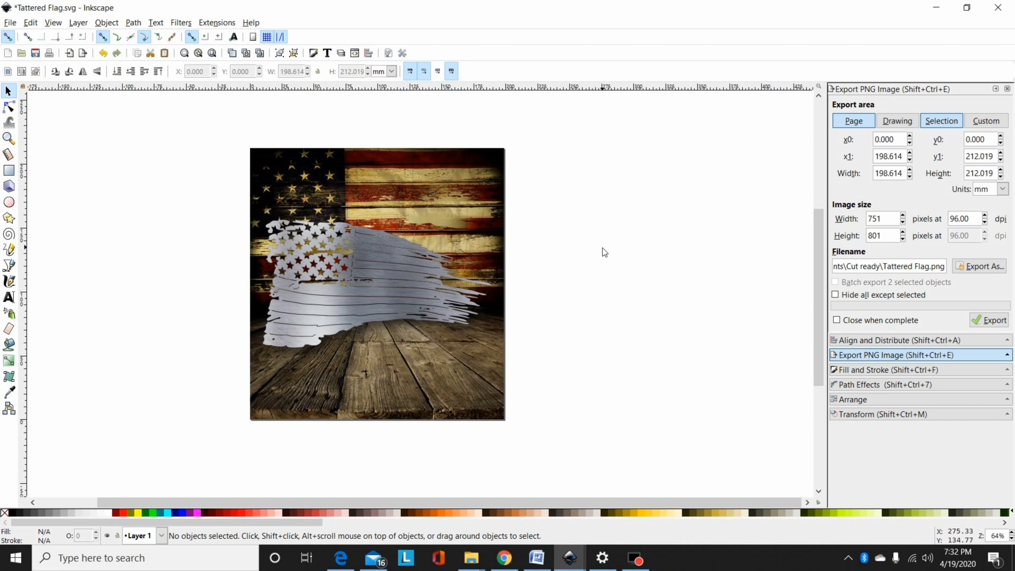
{"action": "mouse_move", "coordinate": [609, 255]}
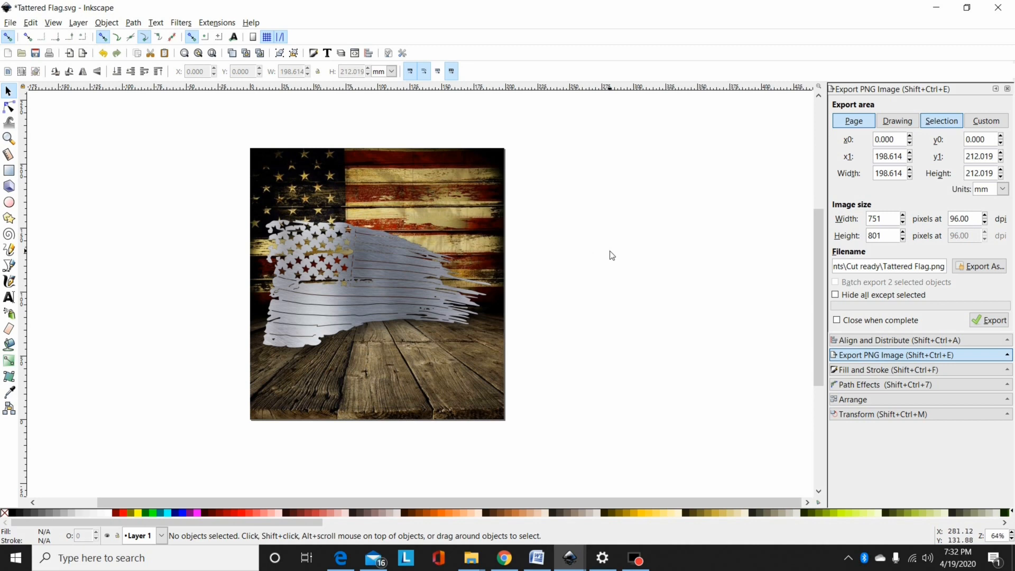